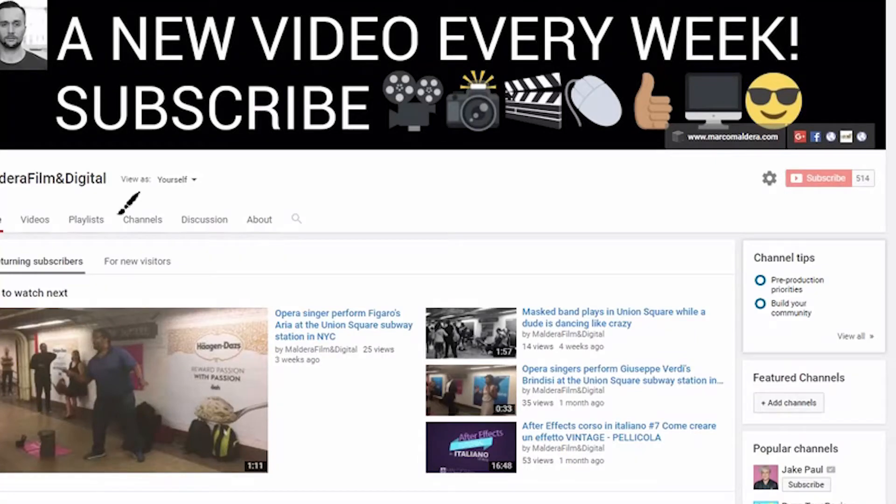
pyautogui.moveTo(753, 232)
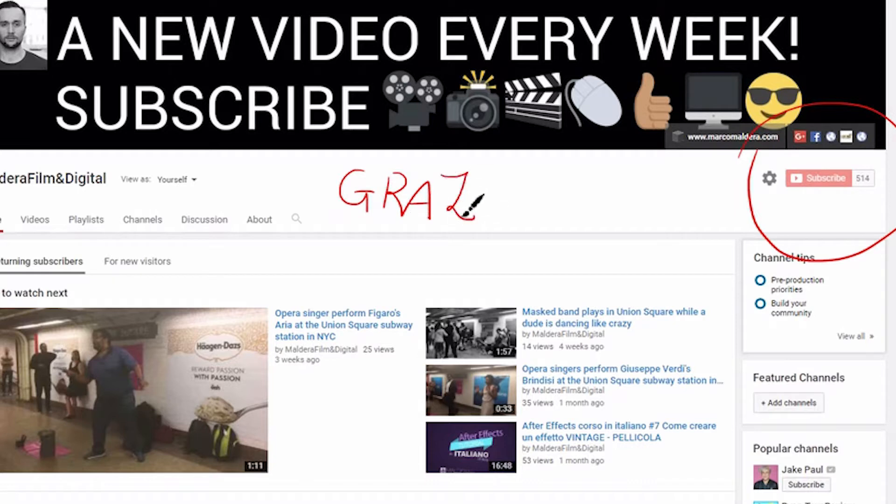
# - Add a CameraTracker with 350 features and a 0.595 detection threshold
pyautogui.moveTo(463, 206); pyautogui.dragTo(526, 205)
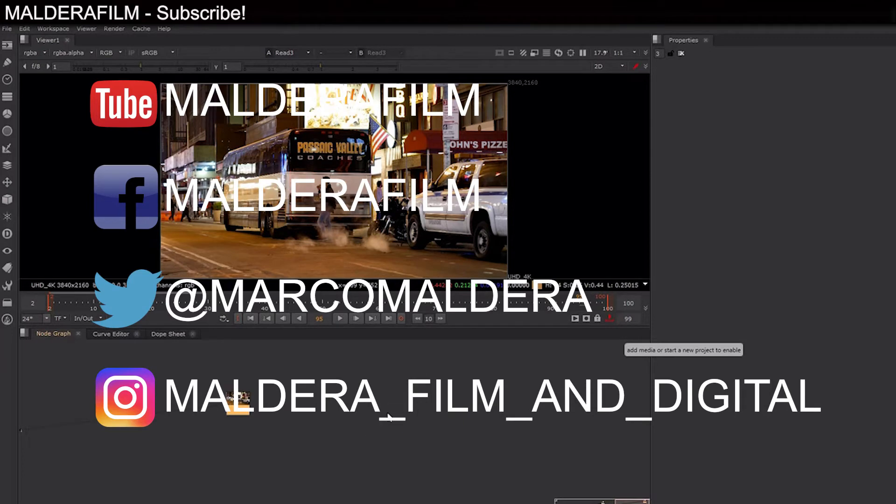
pyautogui.moveTo(376, 421)
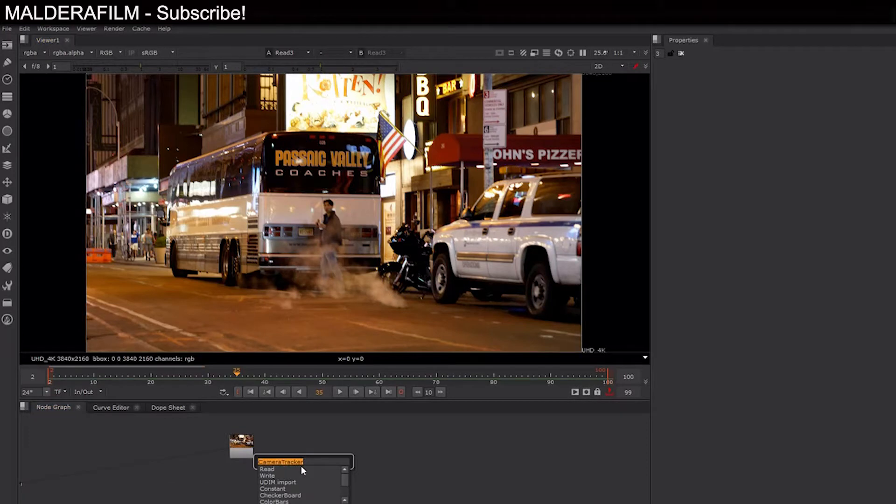
pyautogui.click(280, 462)
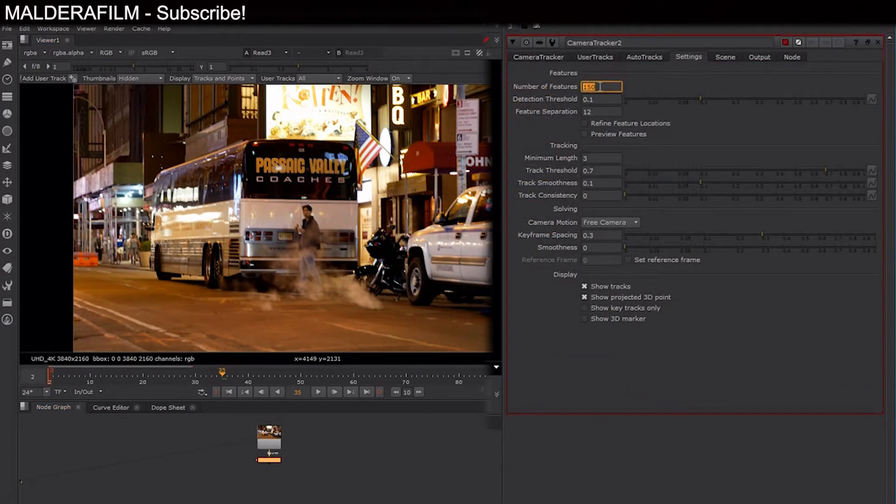
pyautogui.write('350')
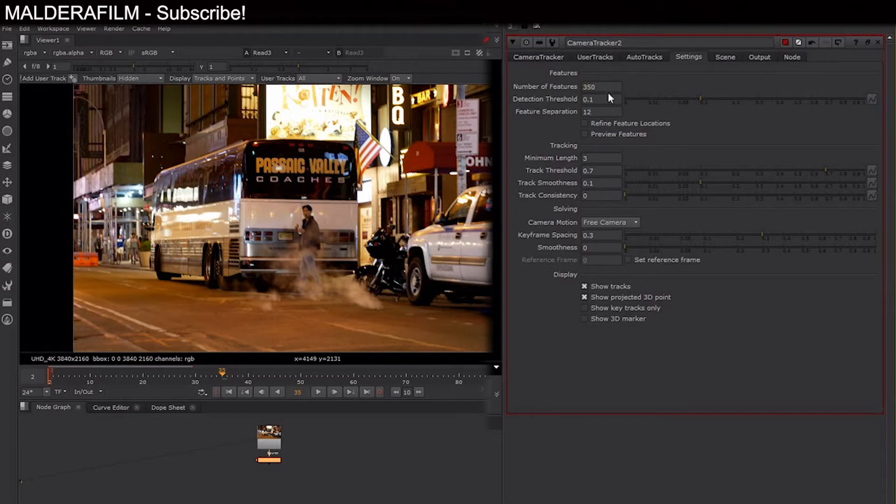
pyautogui.moveTo(737, 125)
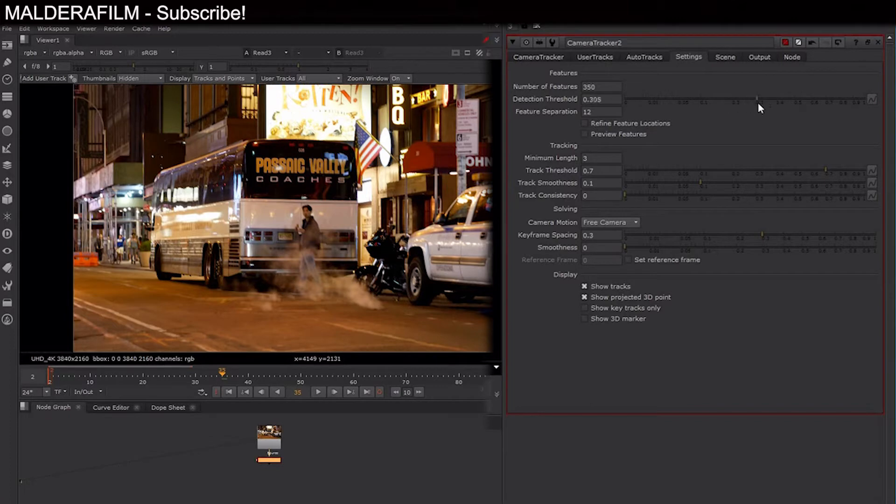
pyautogui.moveTo(754, 102); pyautogui.dragTo(826, 102)
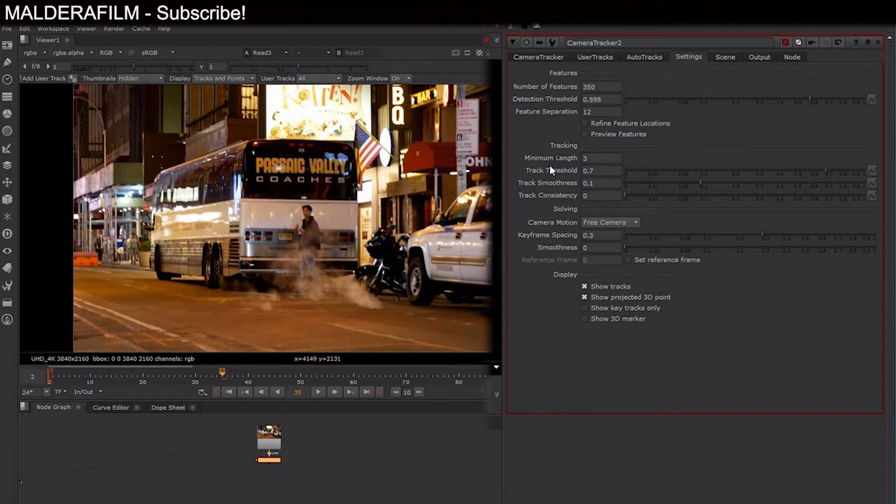
pyautogui.moveTo(551, 171); pyautogui.dragTo(835, 176)
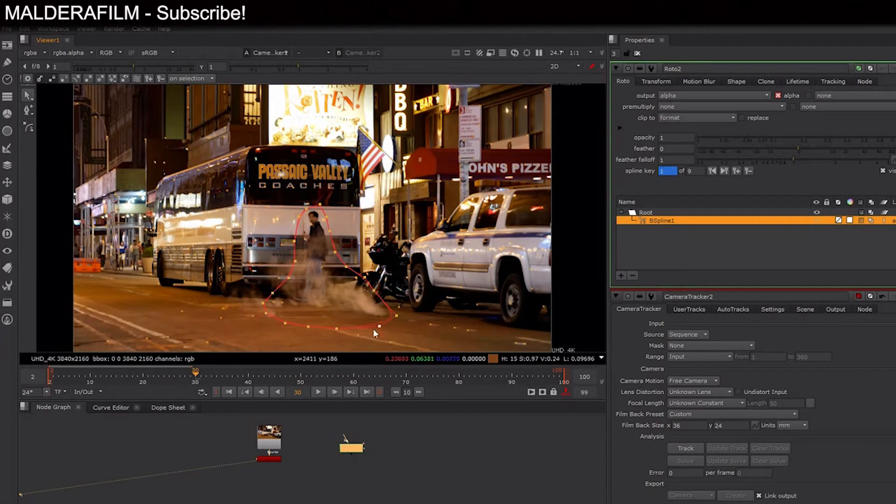
# - Close the roto shape around the walking pedestrian and the steam
pyautogui.click(367, 392)
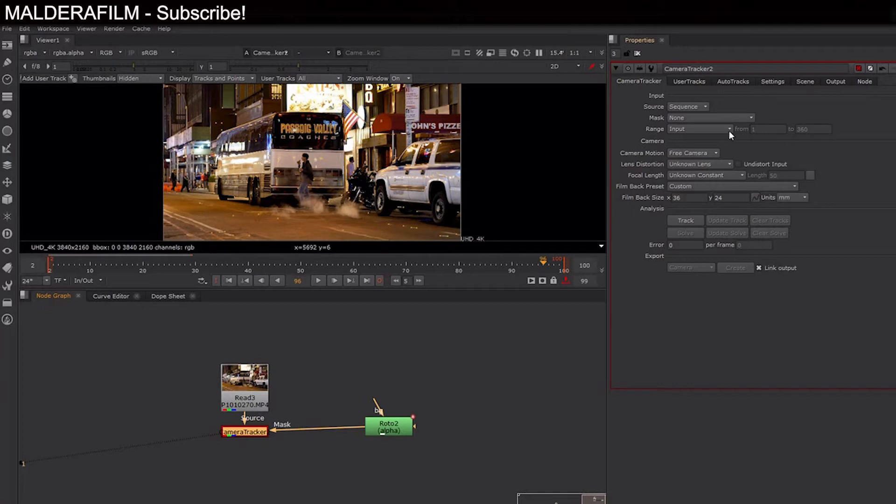
# - Set the CameraTracker's Mask option to Mask Alpha
pyautogui.click(710, 118)
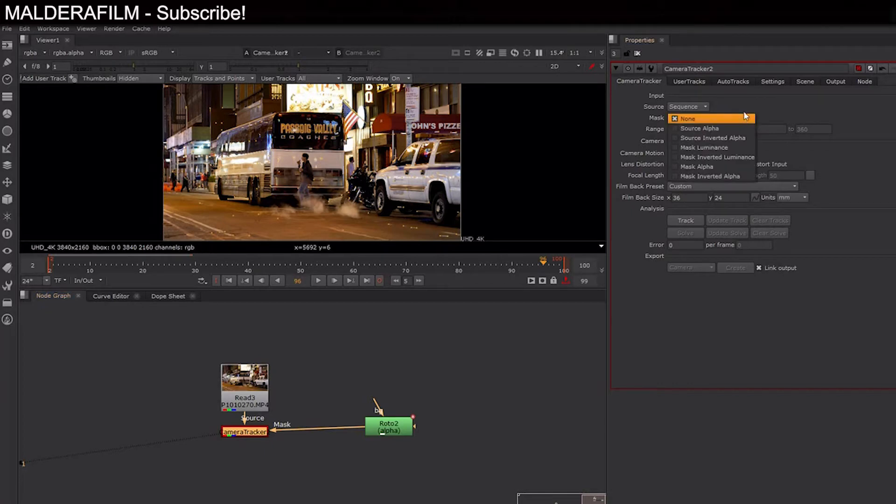
pyautogui.moveTo(703, 167)
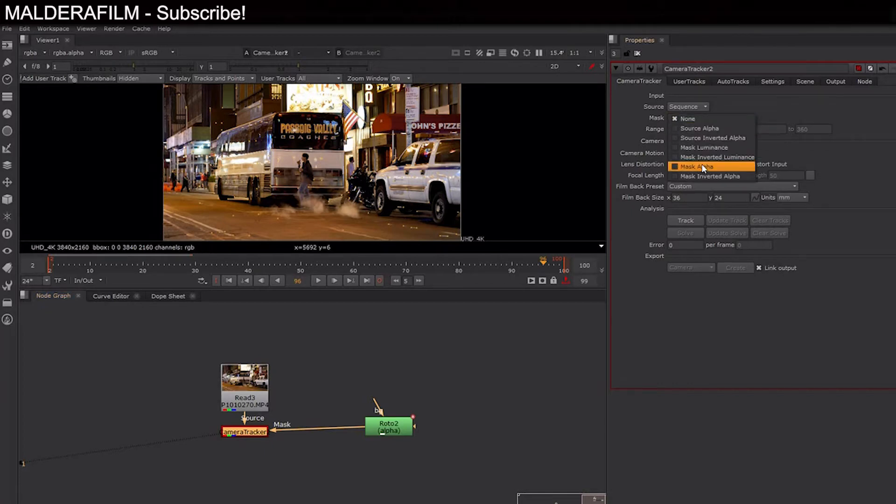
pyautogui.click(703, 167)
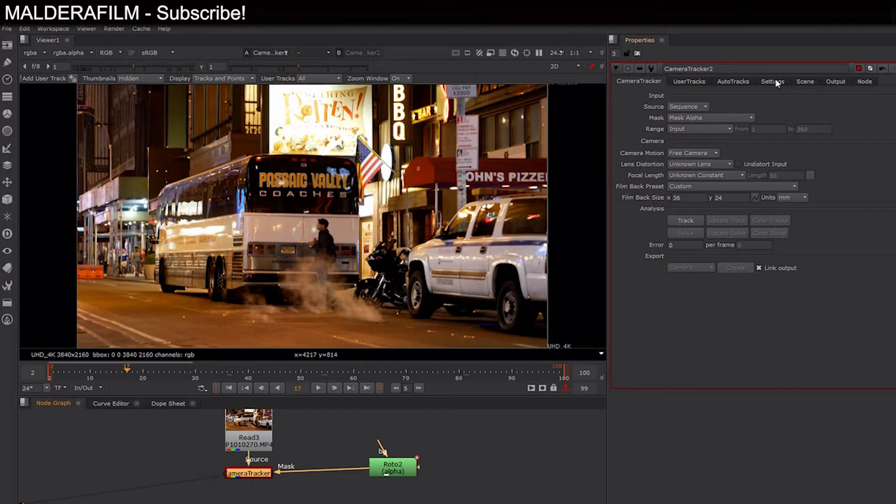
# - Review tracker settings, then track features and solve the camera to a 2.71 error
pyautogui.click(772, 81)
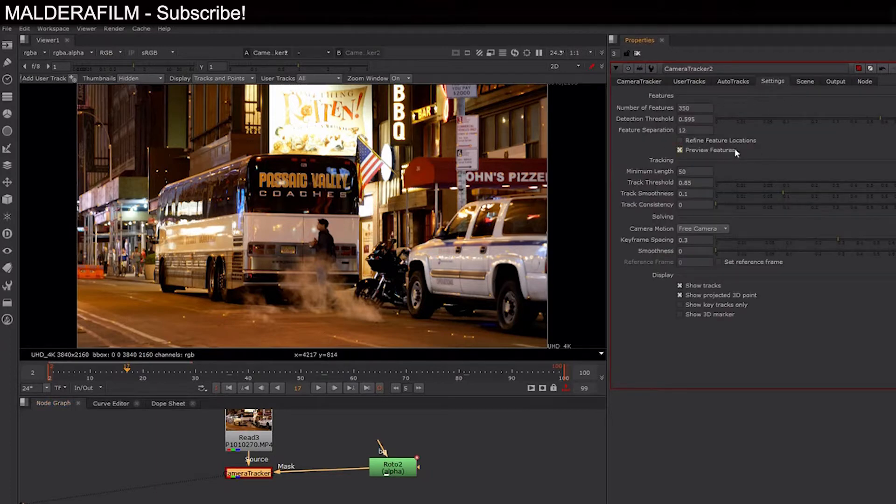
pyautogui.click(638, 81)
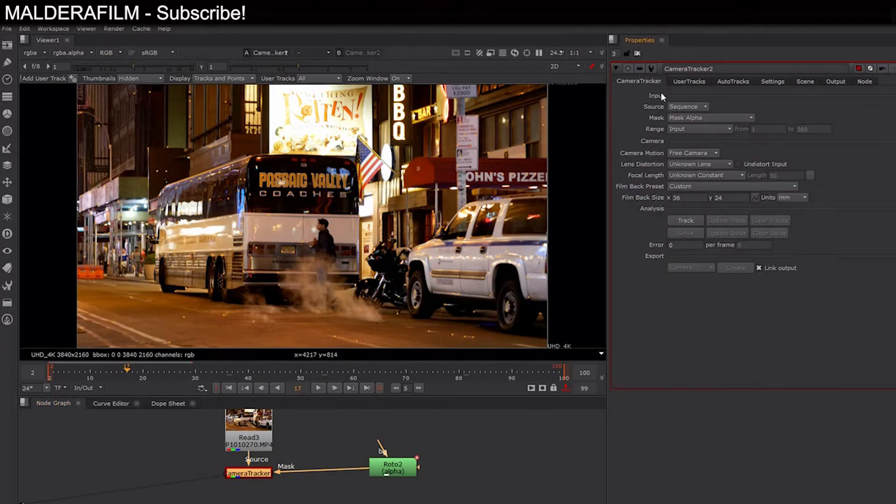
pyautogui.moveTo(708, 167)
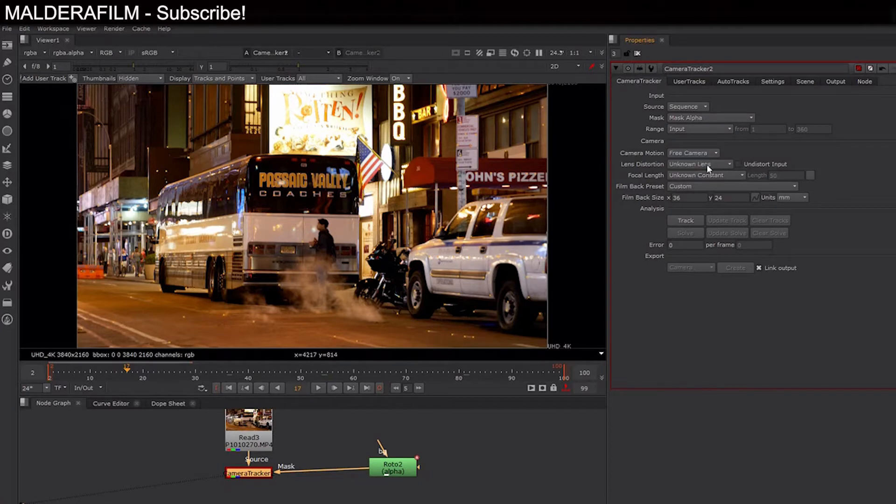
pyautogui.moveTo(657, 191)
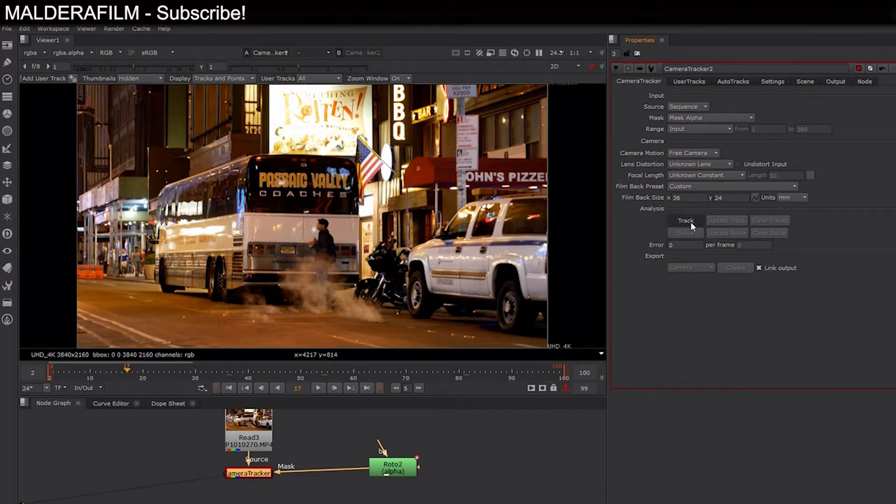
pyautogui.click(685, 220)
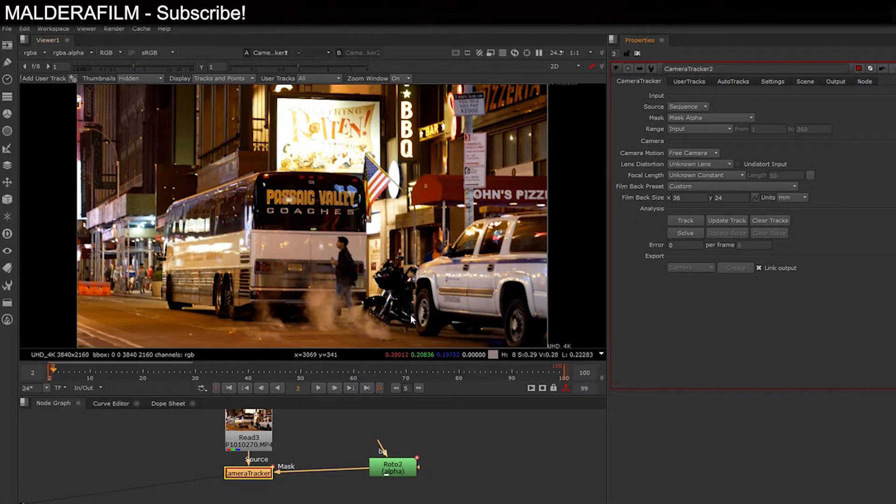
pyautogui.click(685, 220)
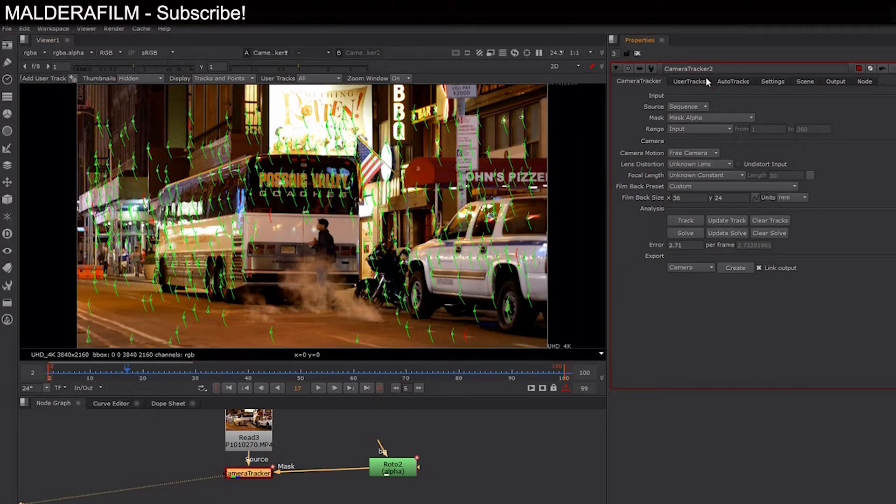
# - Show AutoTracks error statistics and scrub through frames to inspect the solved tracks
pyautogui.click(733, 81)
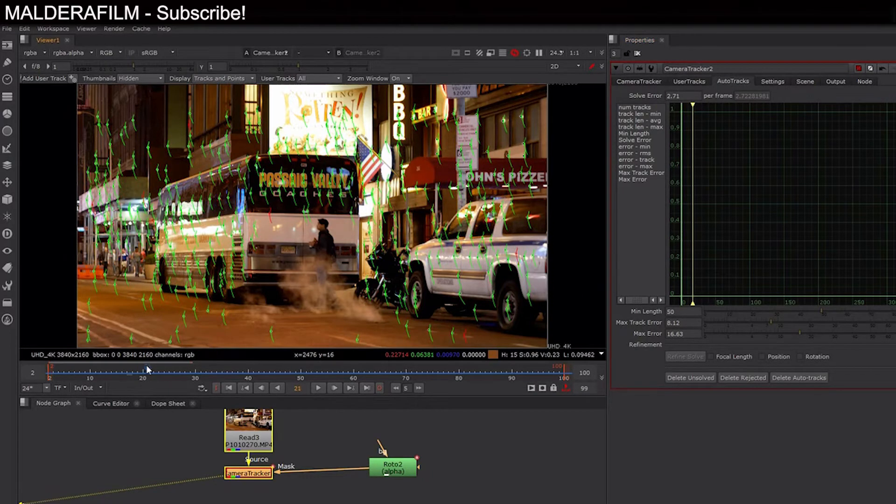
pyautogui.moveTo(145, 368); pyautogui.dragTo(277, 368)
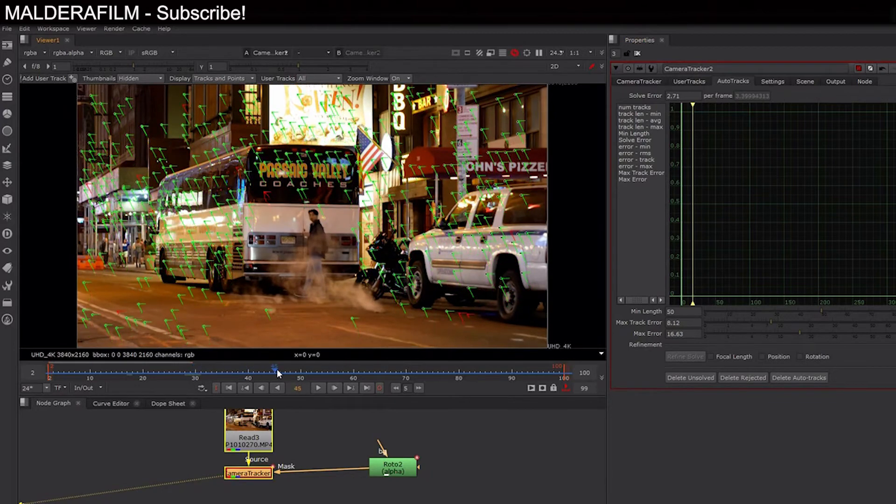
pyautogui.moveTo(276, 368); pyautogui.dragTo(298, 367)
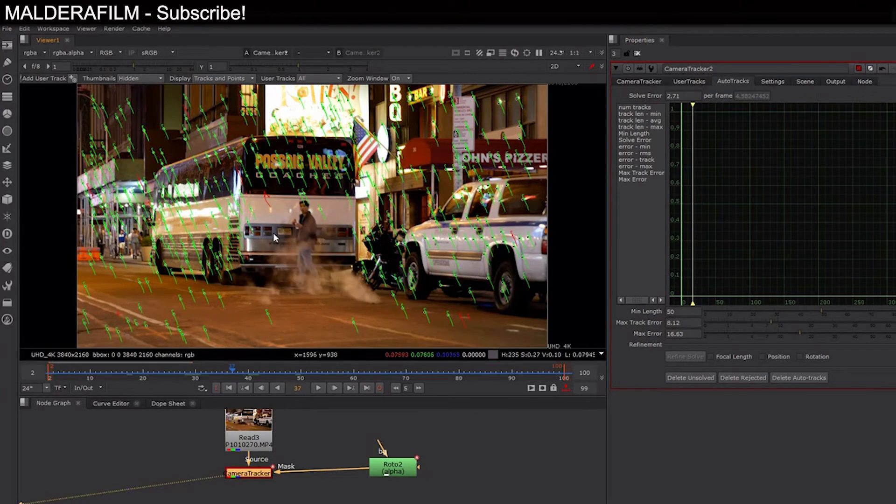
pyautogui.moveTo(379, 242)
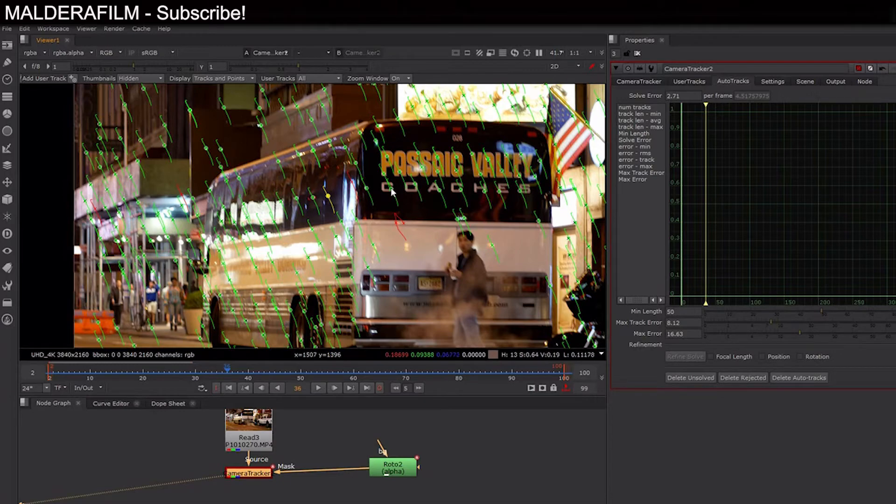
pyautogui.moveTo(404, 254)
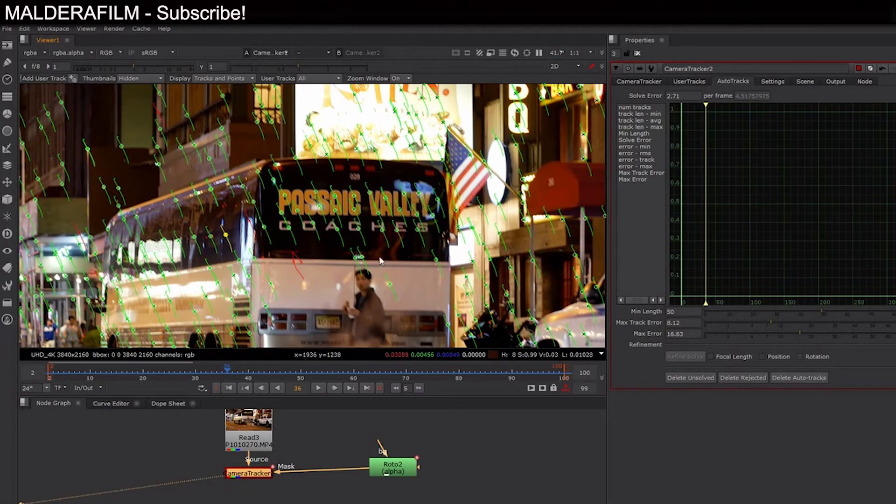
pyautogui.moveTo(403, 252)
pyautogui.write('7.8')
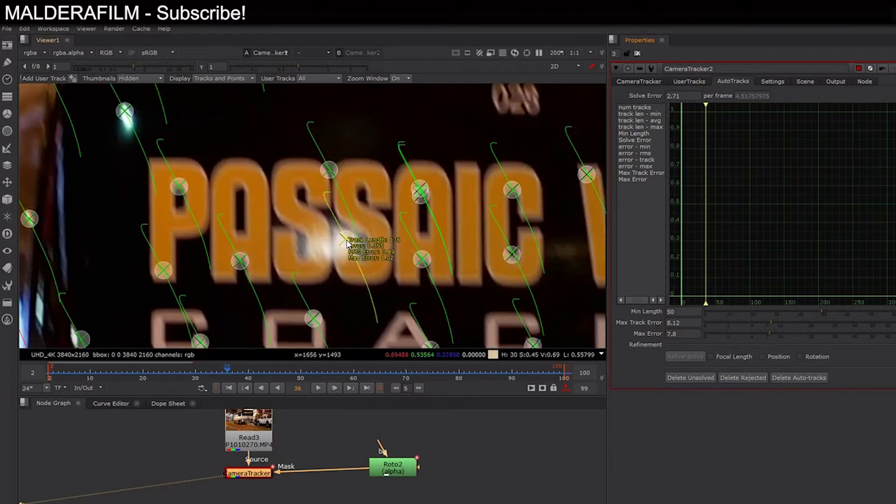
pyautogui.moveTo(240, 262)
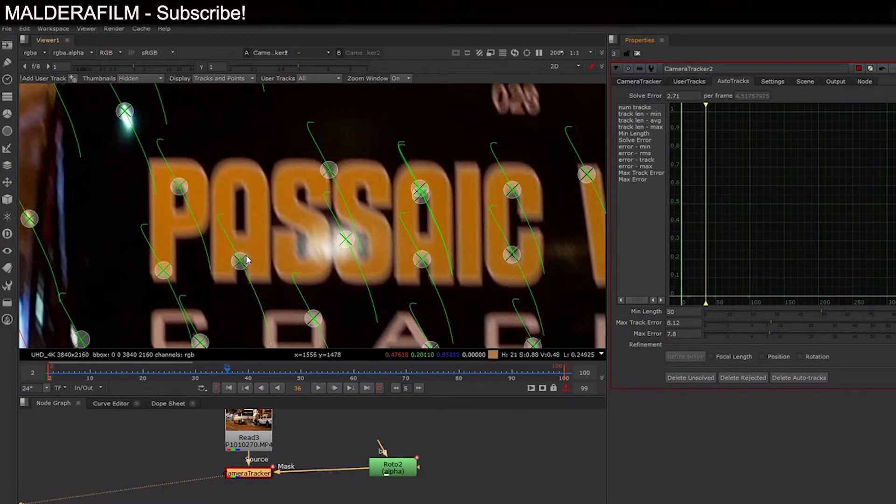
pyautogui.moveTo(771, 325)
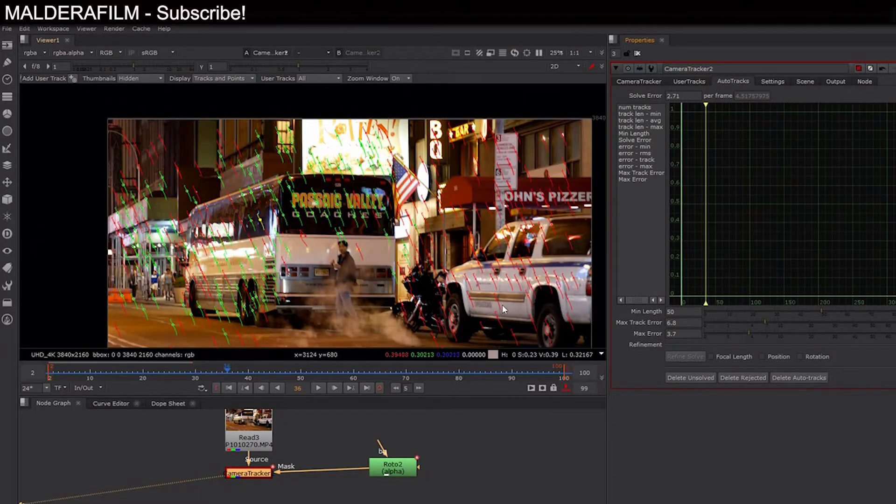
# - Delete all tracks without a solved 3D point, confirming with Yes
pyautogui.click(690, 377)
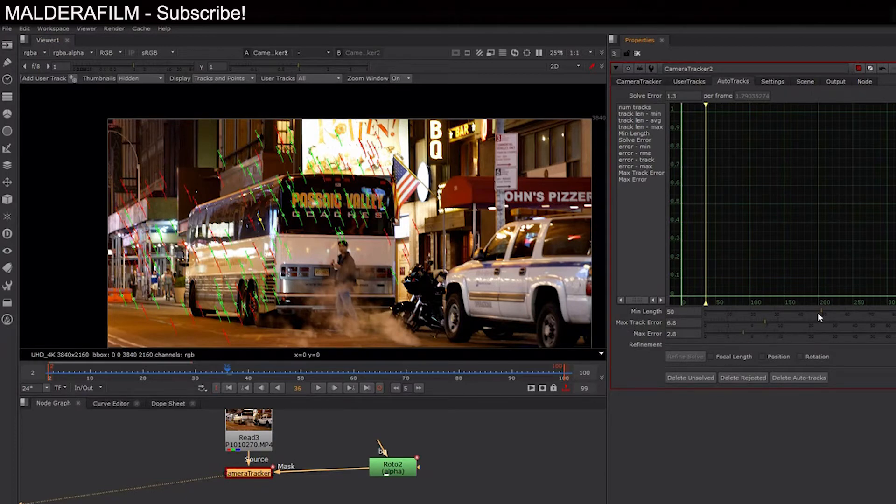
pyautogui.click(690, 377)
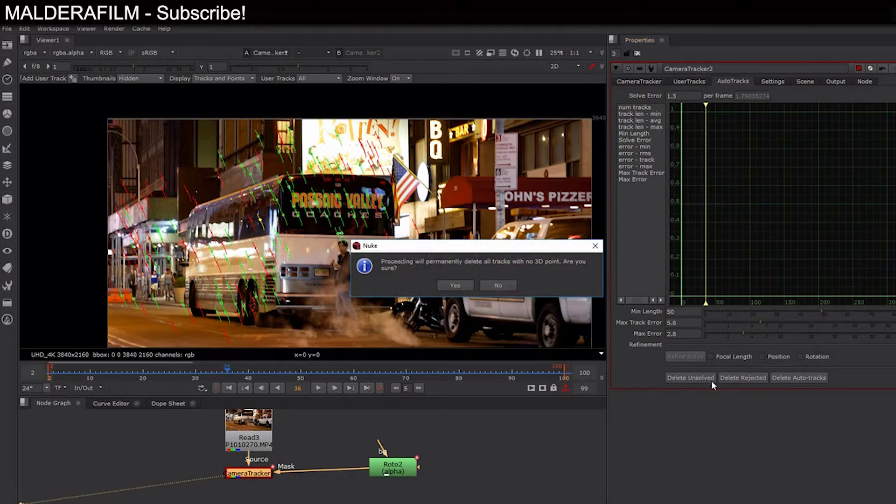
pyautogui.click(454, 285)
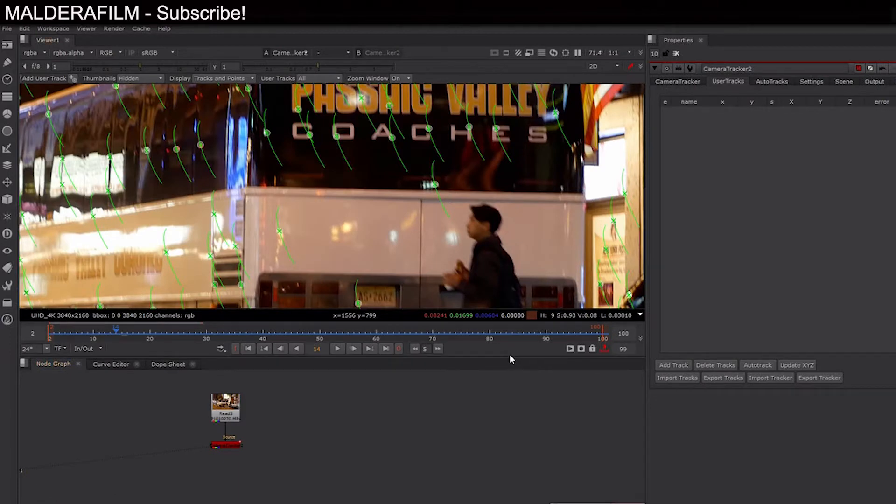
pyautogui.moveTo(486, 386)
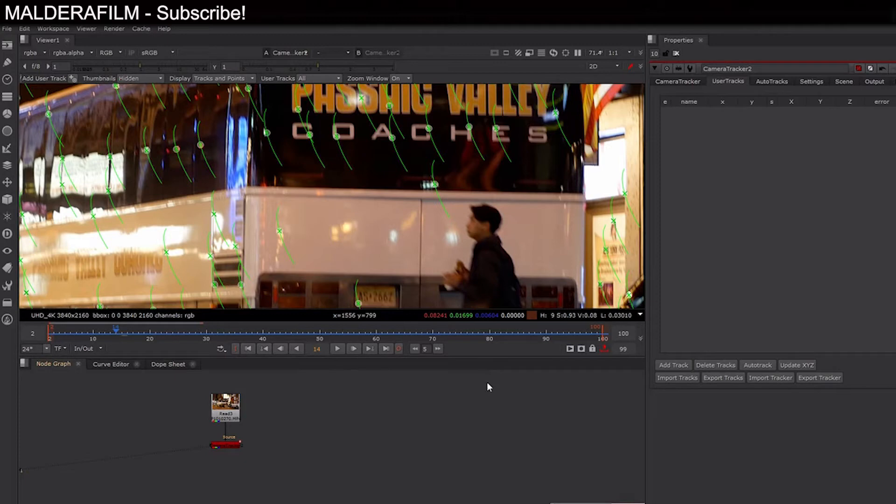
pyautogui.moveTo(496, 378)
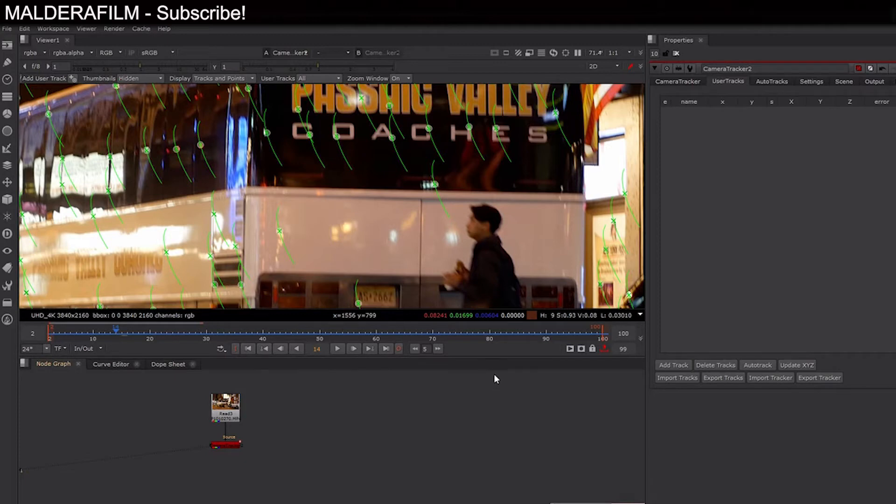
pyautogui.moveTo(270, 415)
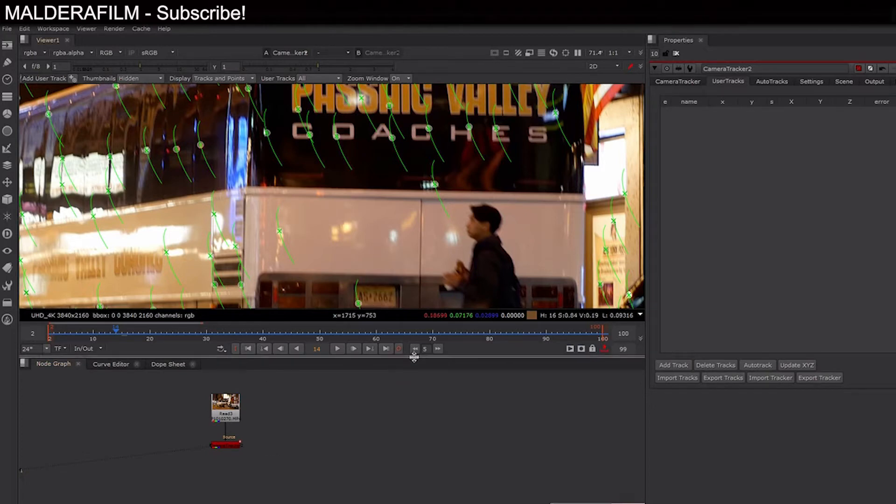
pyautogui.moveTo(417, 395)
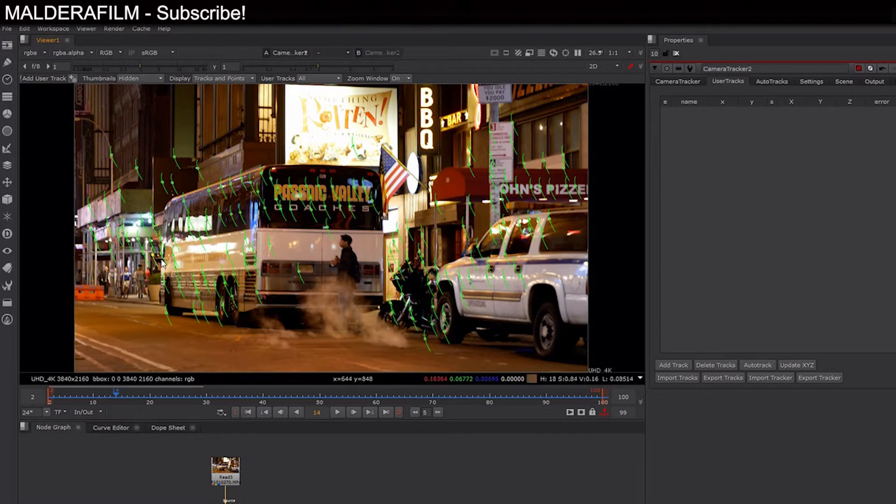
pyautogui.moveTo(323, 183)
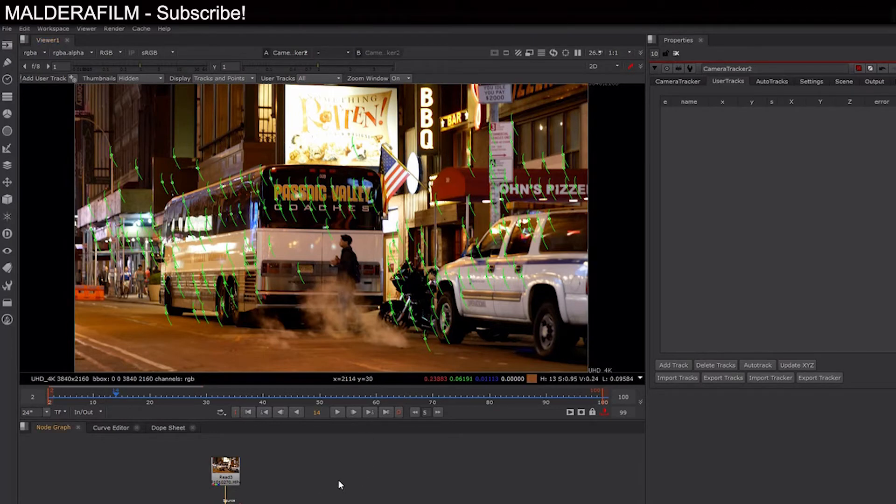
# - Type TRA into the node search to list tracker nodes
pyautogui.write('TRA')
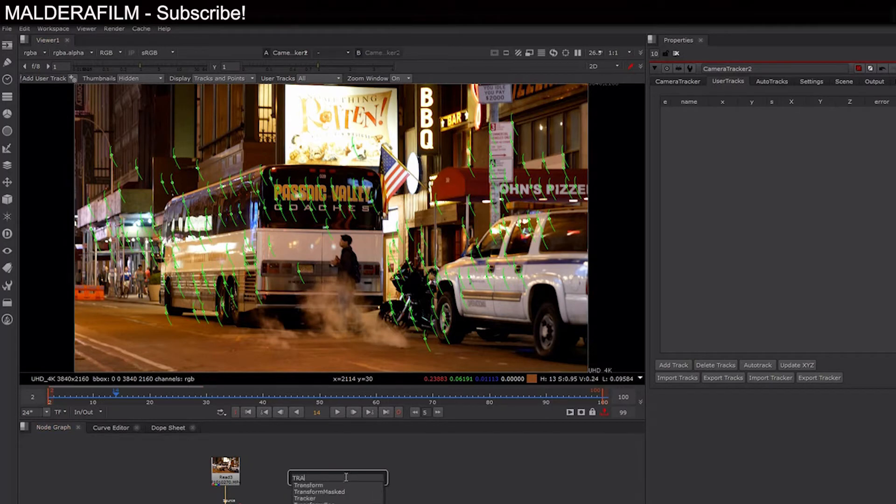
# - Add a Tracker fed by Read3 and place a track on the bus's 028 number
pyautogui.click(305, 498)
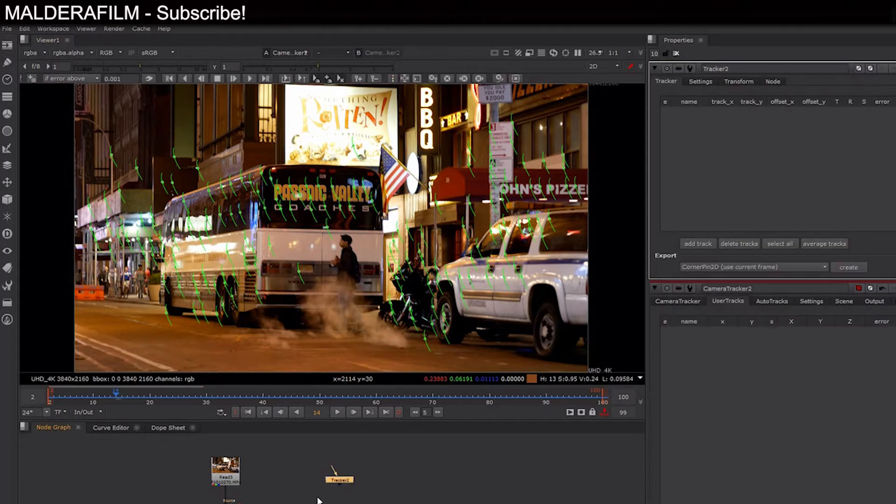
pyautogui.moveTo(225, 469); pyautogui.dragTo(335, 473)
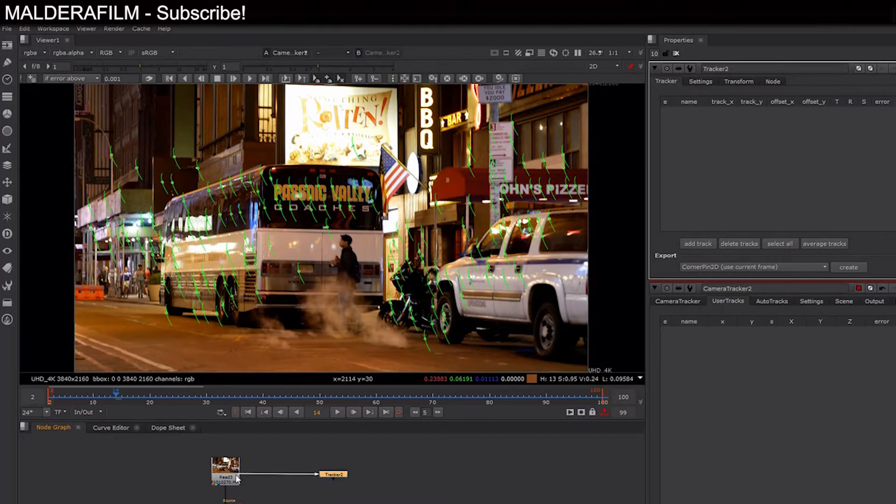
pyautogui.moveTo(327, 194)
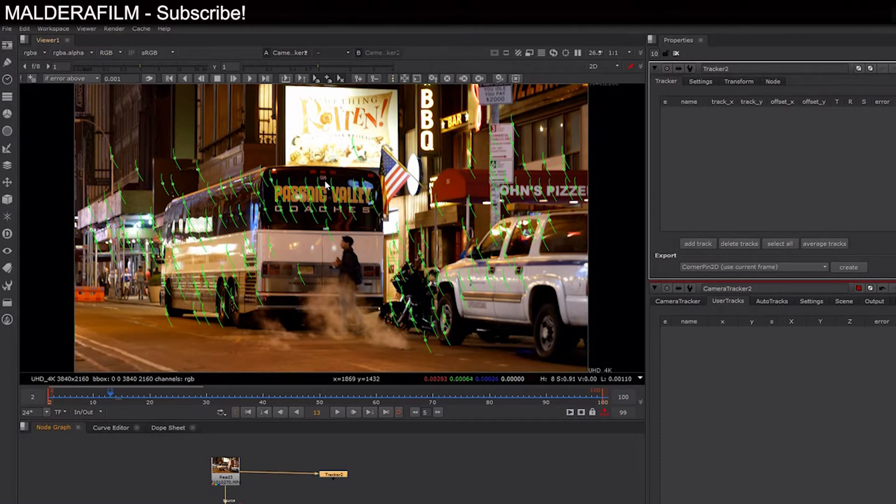
pyautogui.moveTo(330, 190)
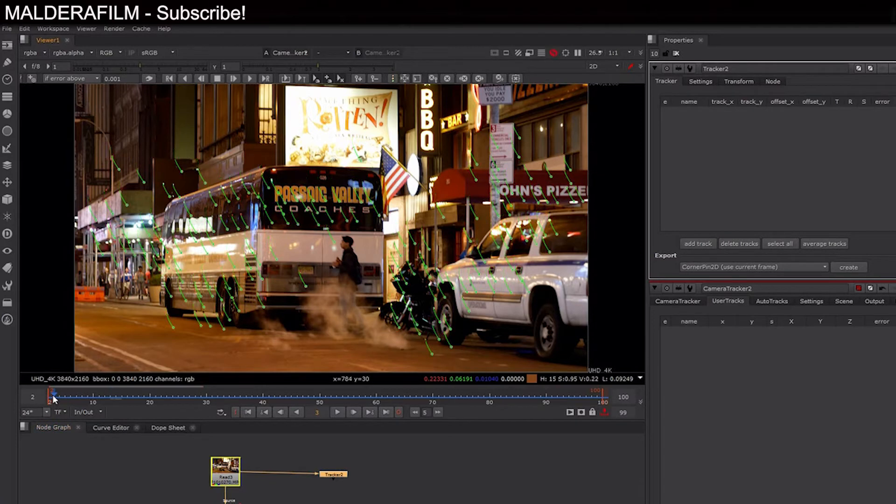
pyautogui.click(353, 412)
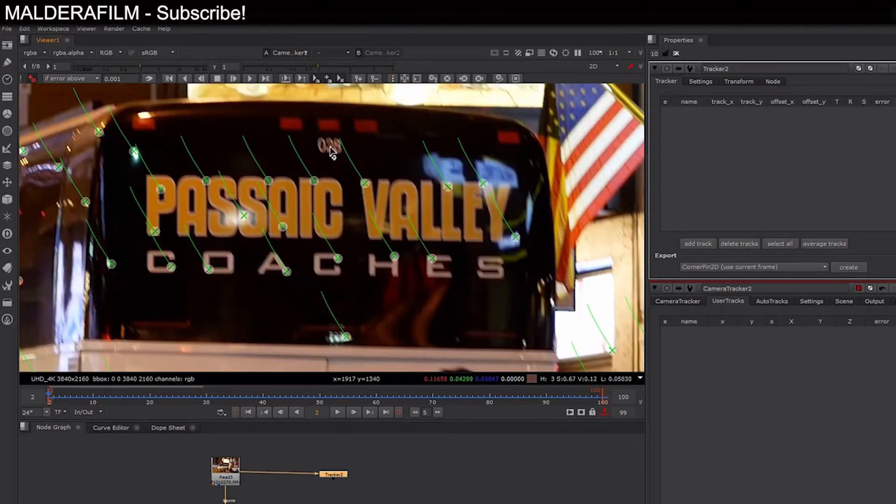
pyautogui.click(328, 145)
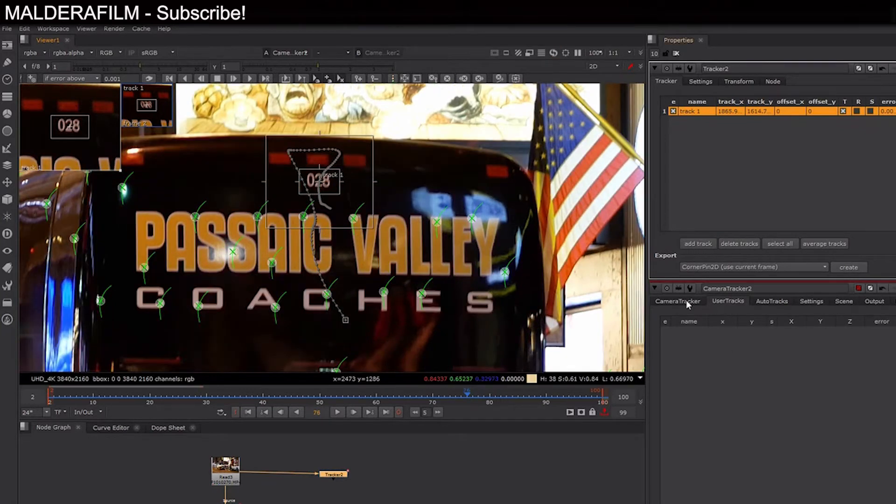
# - Add a CameraTracker2 user track linked to Tracker2's track 1
pyautogui.click(677, 301)
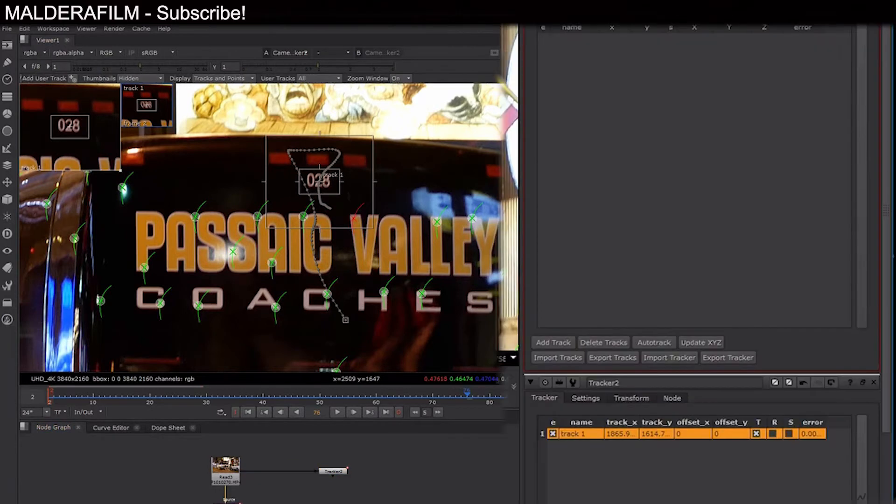
pyautogui.click(552, 342)
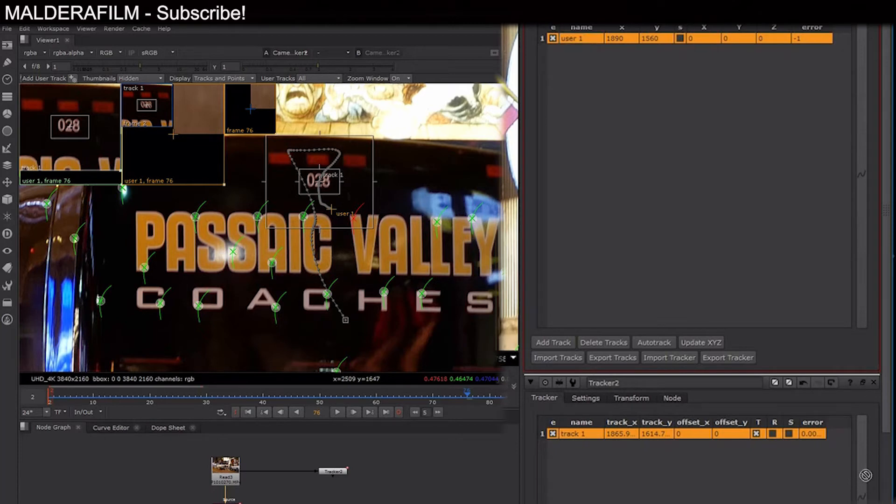
pyautogui.moveTo(864, 176)
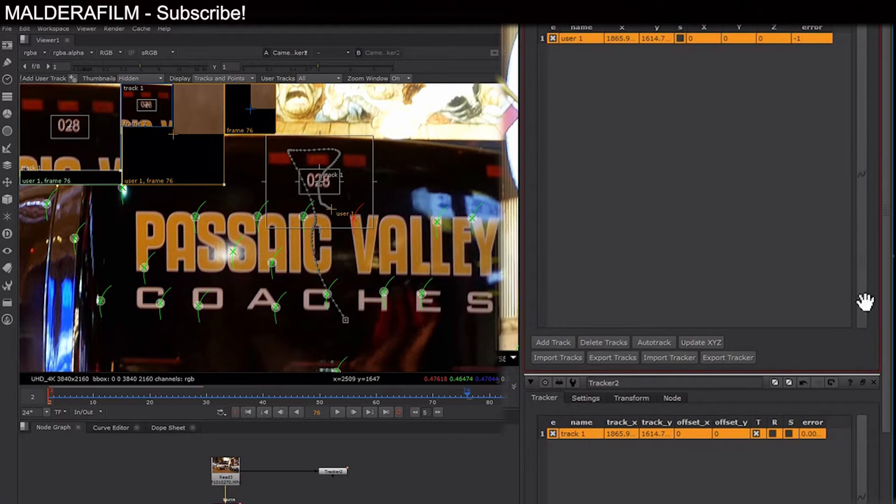
pyautogui.click(579, 37)
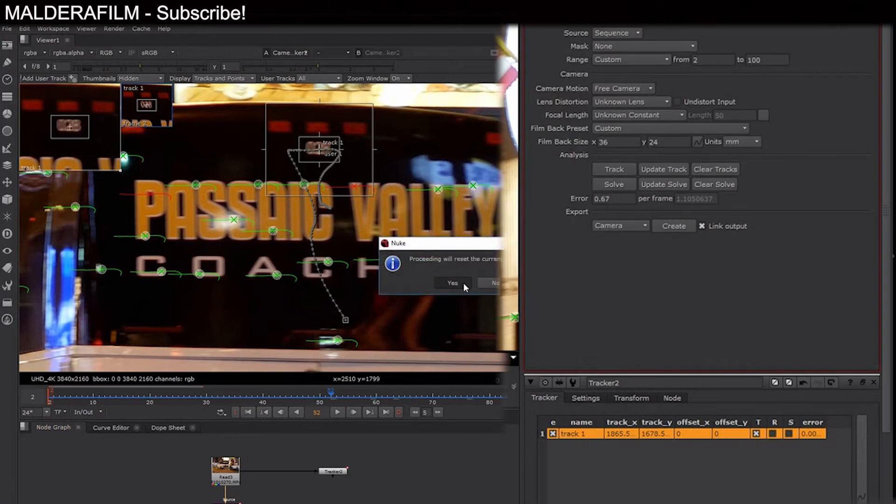
# - Confirm resetting the camera solve and rerun it with the user track included
pyautogui.click(452, 283)
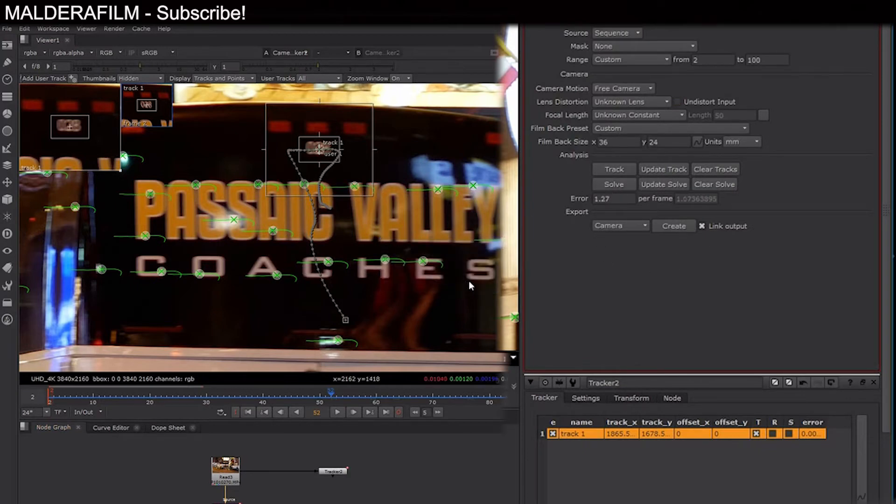
pyautogui.click(270, 396)
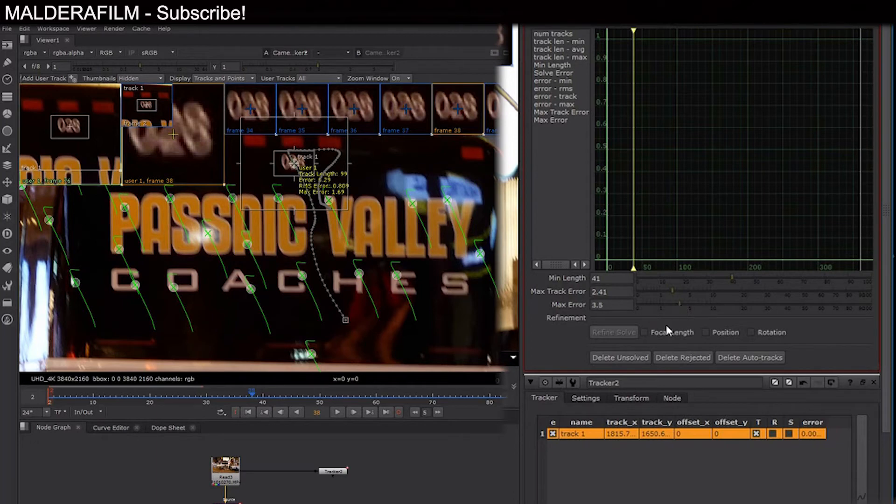
pyautogui.moveTo(631, 361)
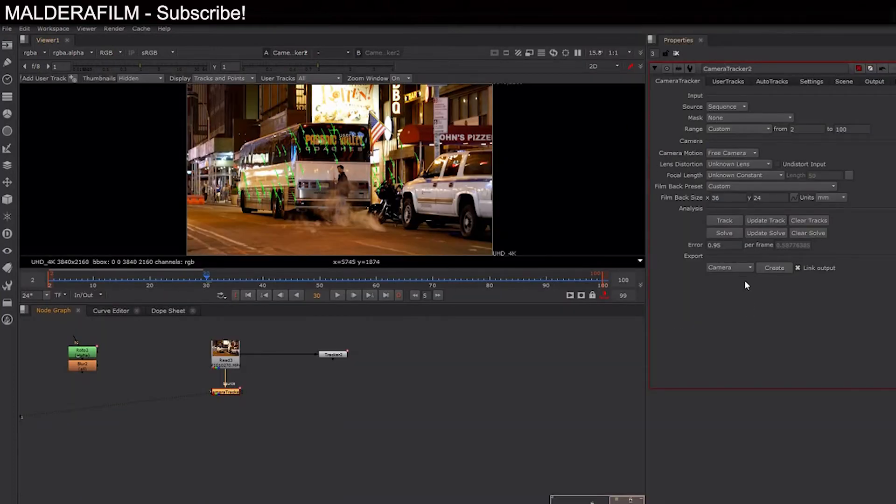
# - Export the camera solve as a Scene with Camera and PointCloud nodes, and arrange them
pyautogui.click(729, 268)
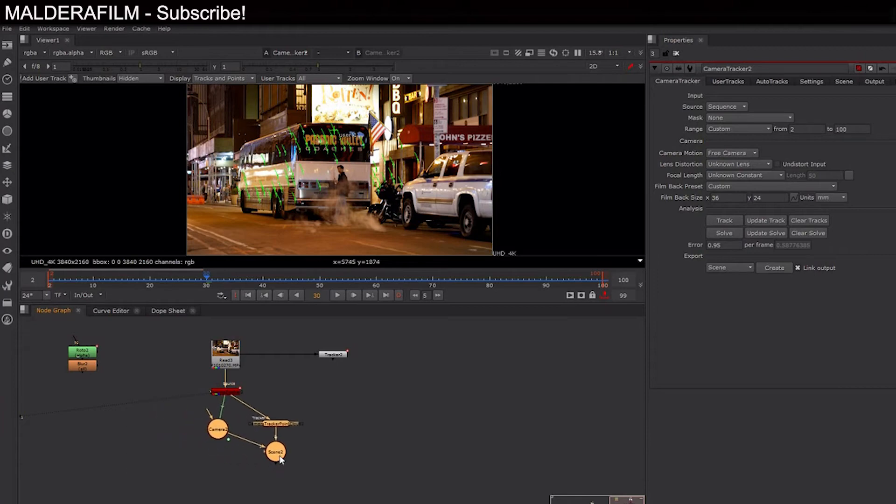
pyautogui.moveTo(217, 429); pyautogui.dragTo(232, 443)
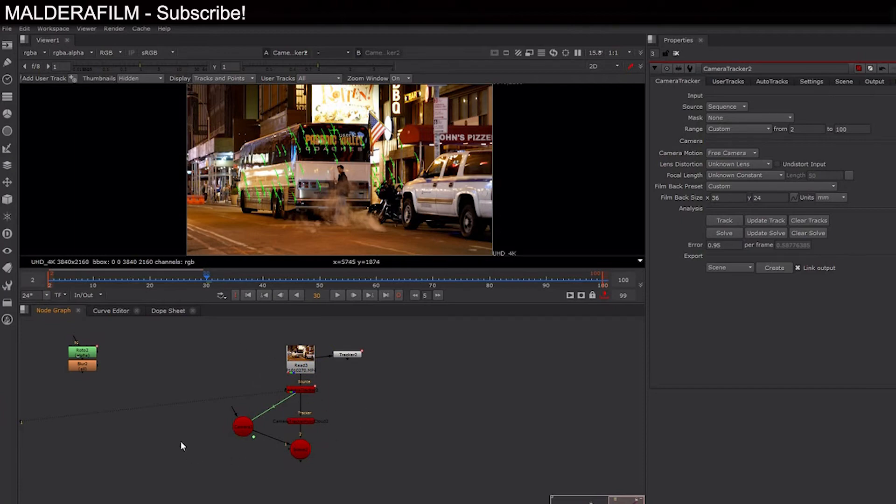
pyautogui.moveTo(212, 433)
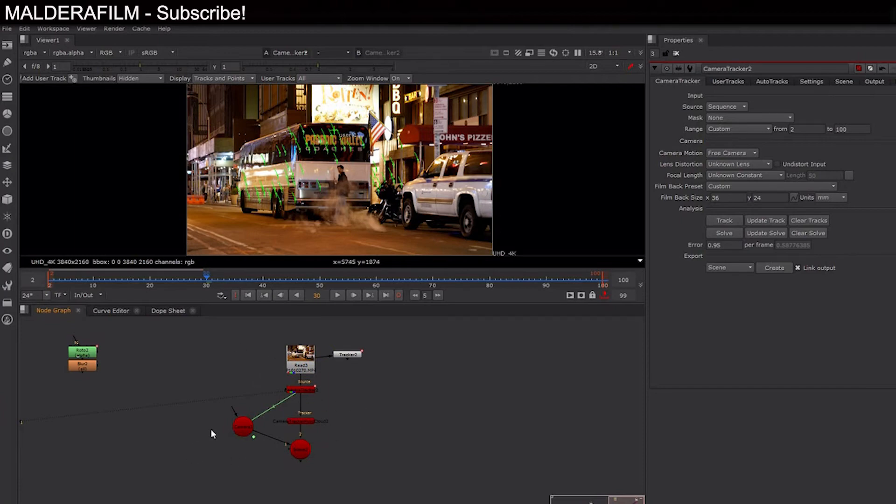
# - Move Roto2 and Blur2 beside the camera setup and add a FrameHold node
pyautogui.moveTo(82, 354); pyautogui.dragTo(136, 357)
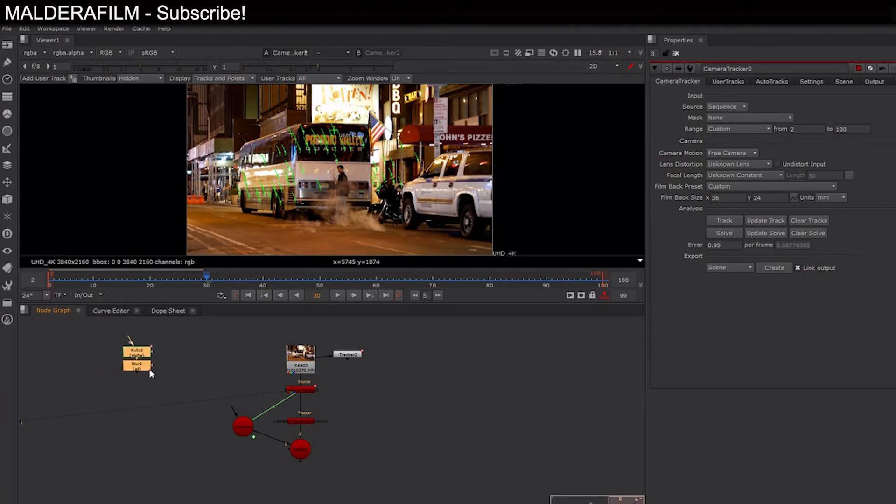
pyautogui.moveTo(136, 357); pyautogui.dragTo(168, 374)
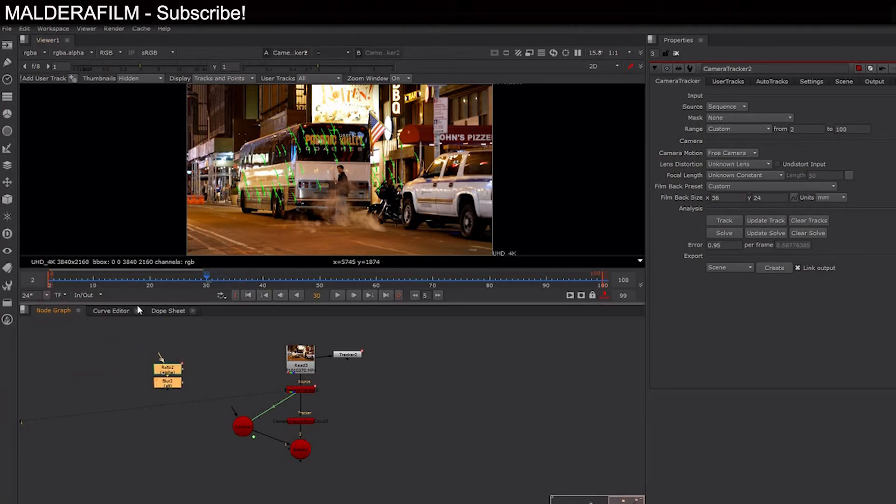
pyautogui.click(85, 295)
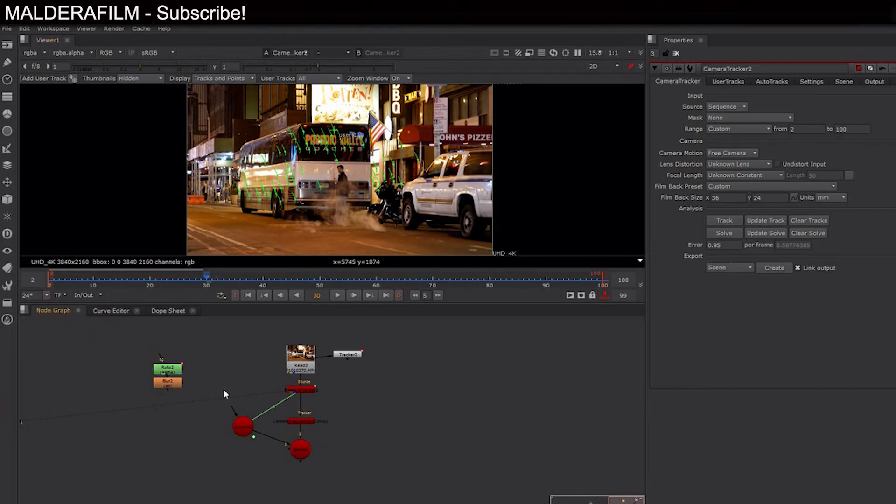
pyautogui.moveTo(208, 443)
pyautogui.write('fra')
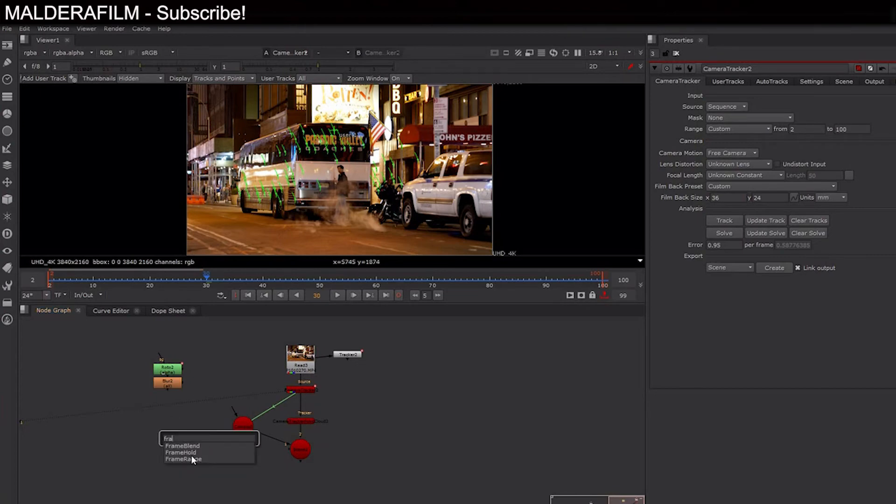
pyautogui.click(182, 452)
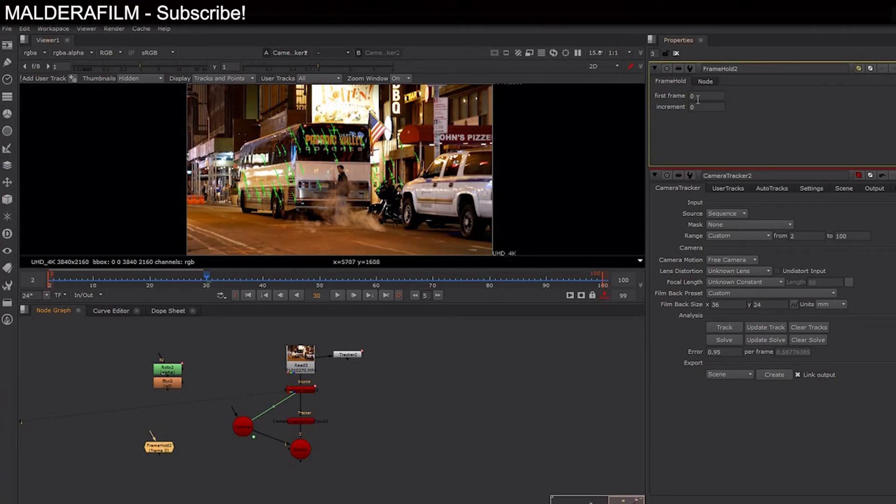
# - Set FrameHold2's first frame to 30
pyautogui.click(707, 95)
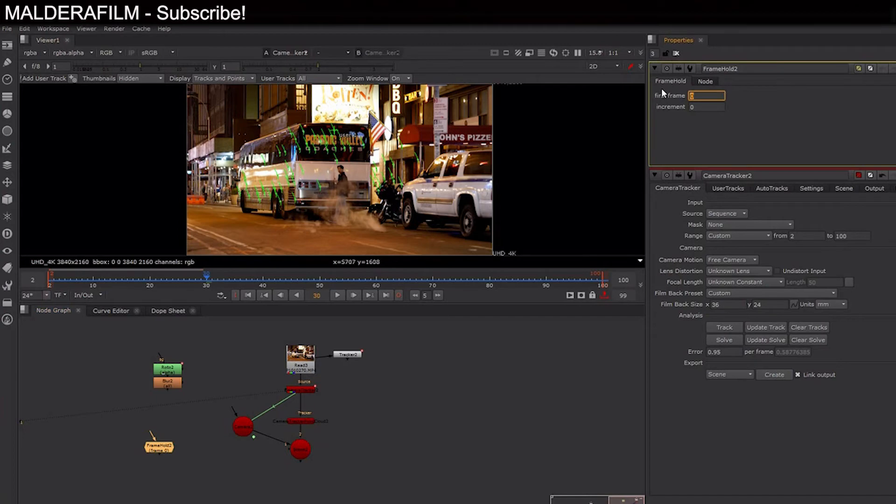
pyautogui.write('30')
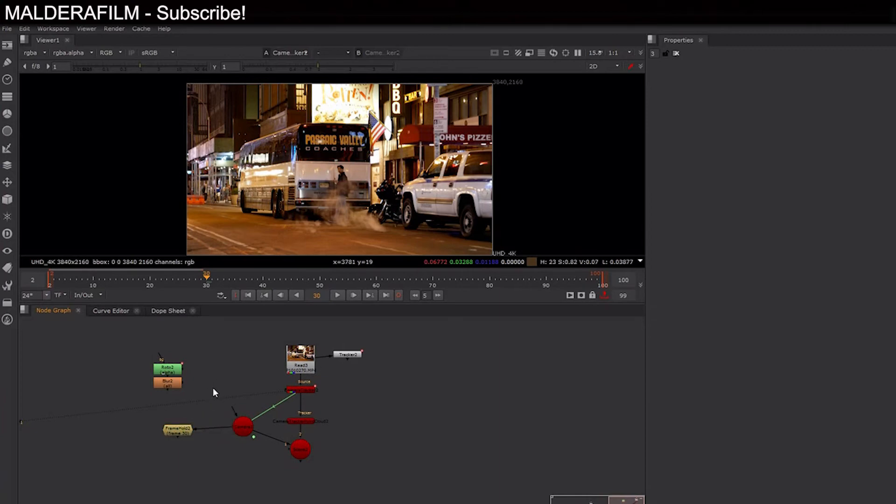
# - Add a Project3D node fed by Blur2 and the FrameHold2 camera
pyautogui.write('pro')
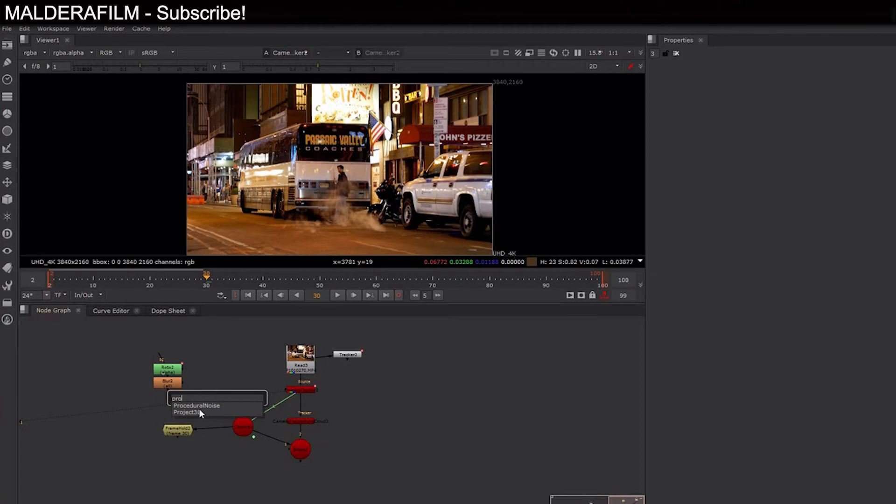
pyautogui.click(189, 413)
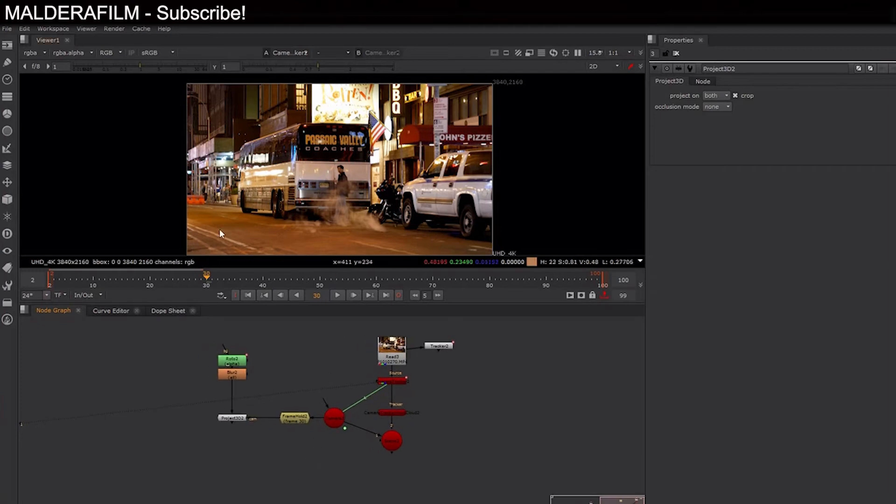
pyautogui.moveTo(402, 409)
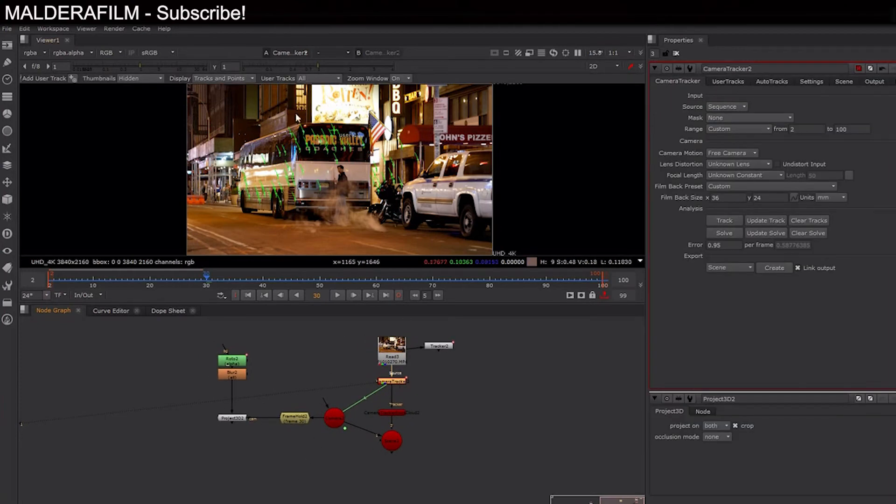
pyautogui.moveTo(352, 183)
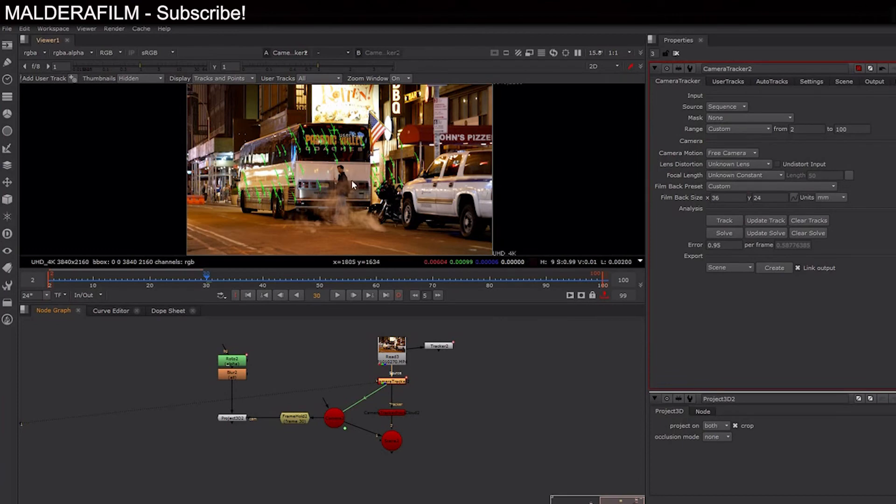
pyautogui.moveTo(228, 280)
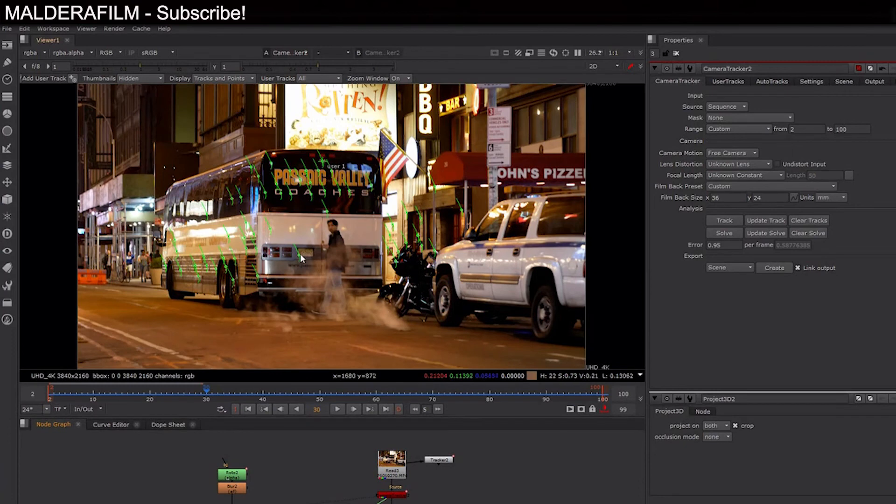
pyautogui.moveTo(265, 231)
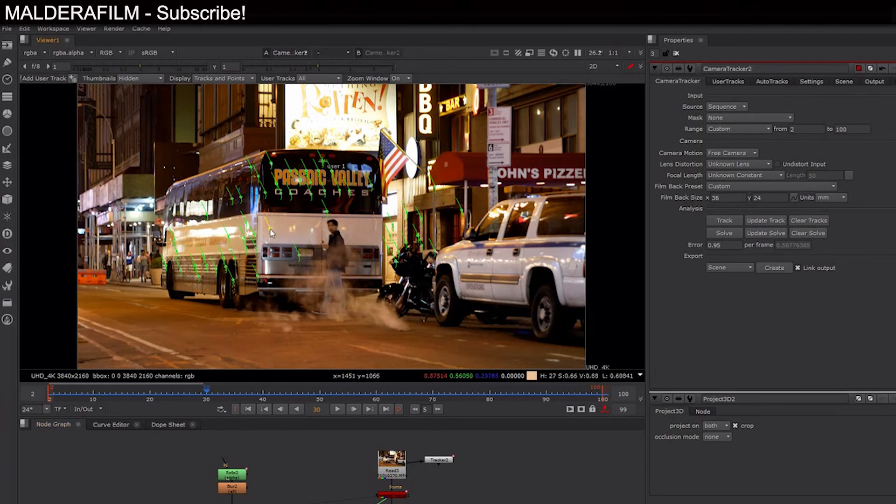
# - Create Card2 from the selected bus track points via the Viewer's create > card menu
pyautogui.rightClick(273, 234)
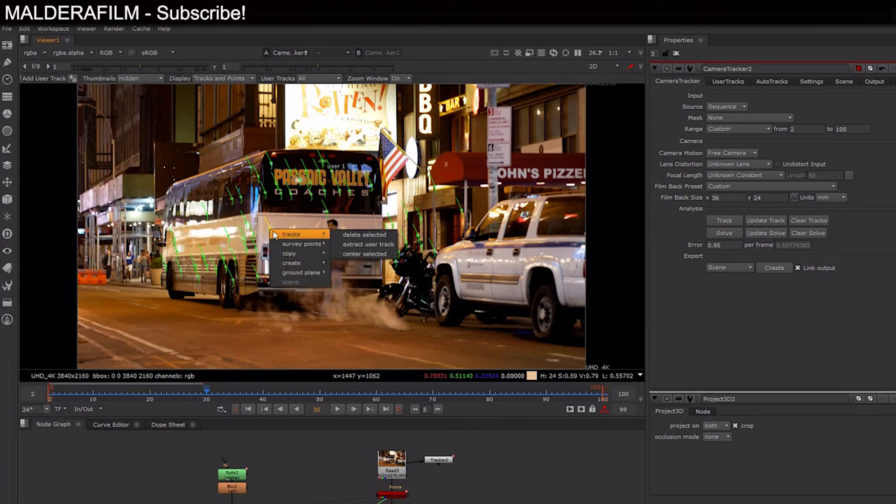
pyautogui.moveTo(291, 262)
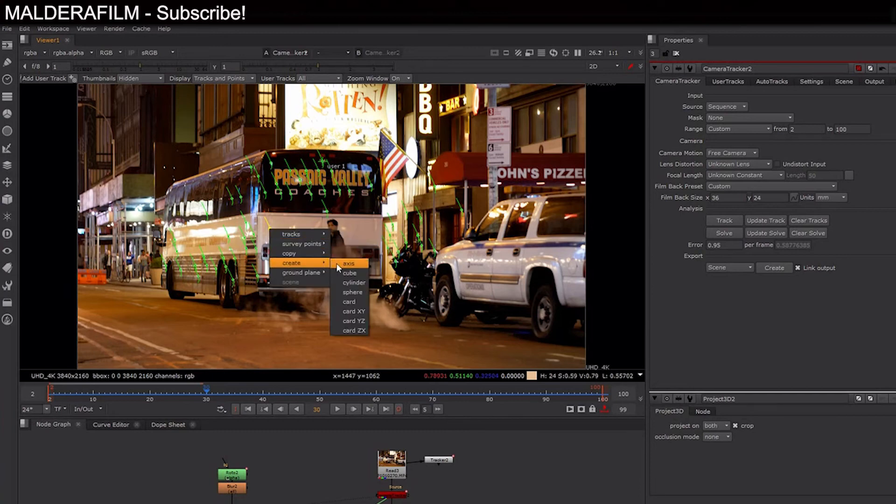
pyautogui.click(349, 301)
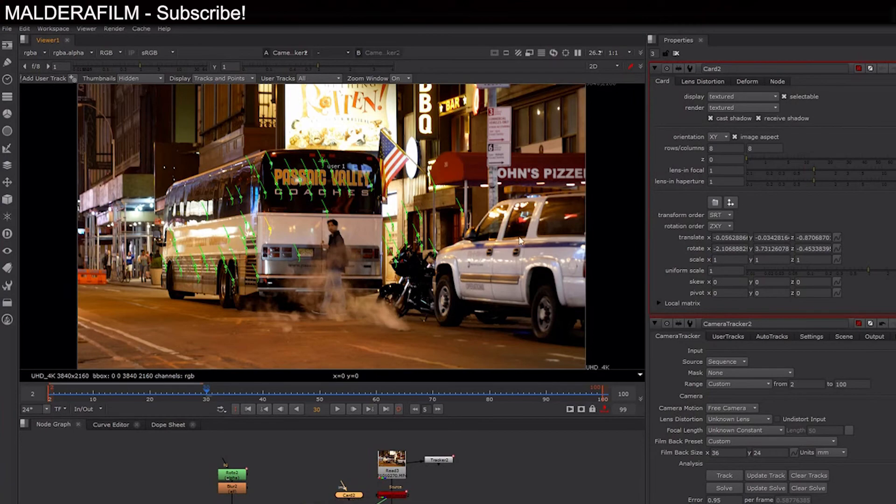
pyautogui.moveTo(495, 420)
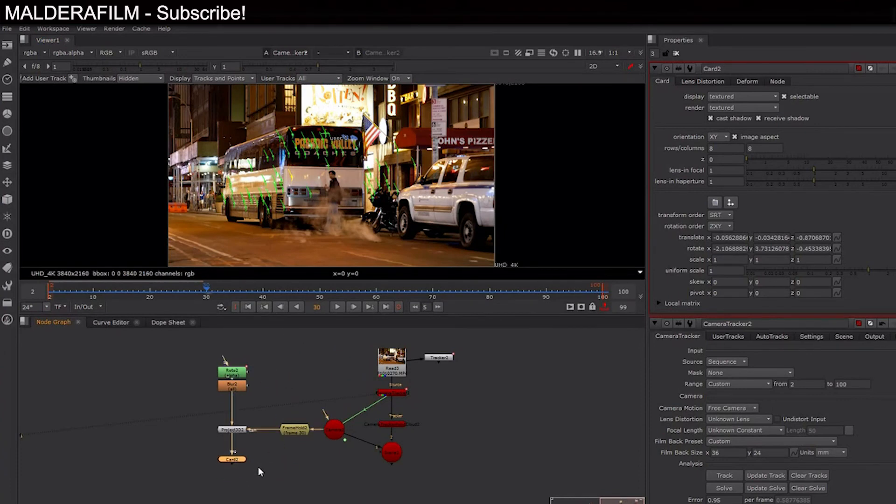
pyautogui.moveTo(242, 464)
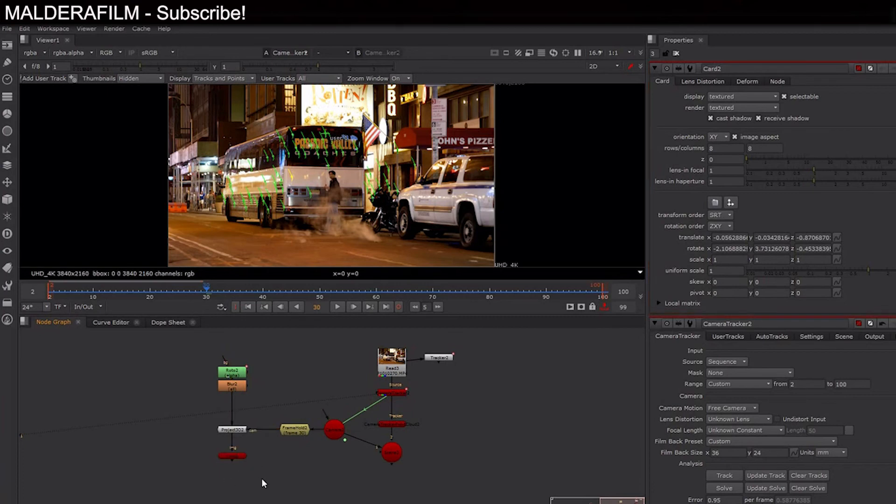
pyautogui.moveTo(269, 500)
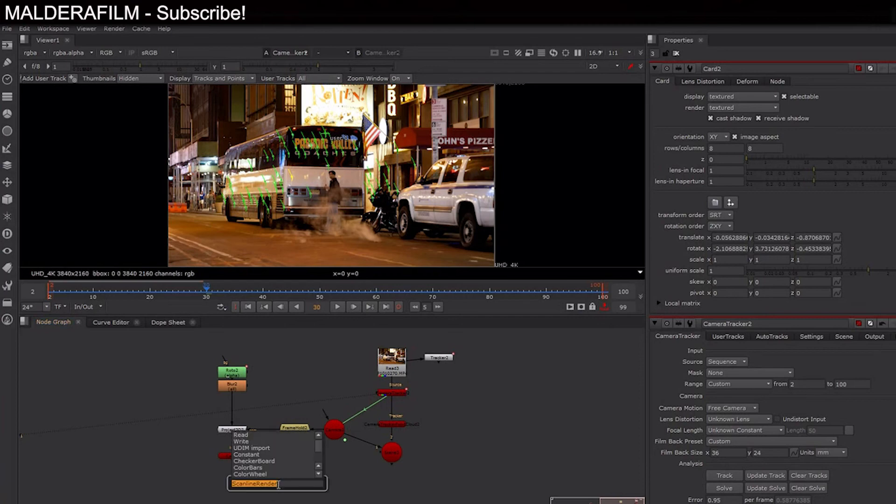
# - Add a ScanlineRender fed by Card2 and the camera, and view its alpha channel
pyautogui.click(252, 484)
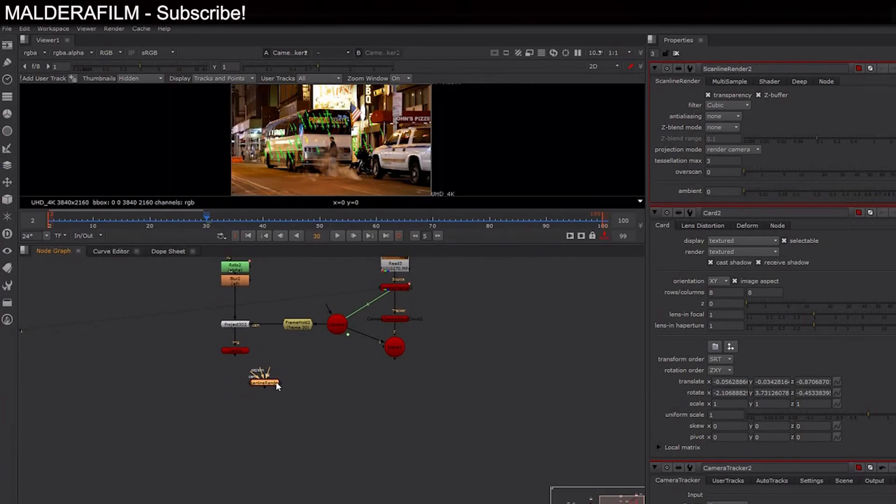
pyautogui.moveTo(265, 383); pyautogui.dragTo(222, 405)
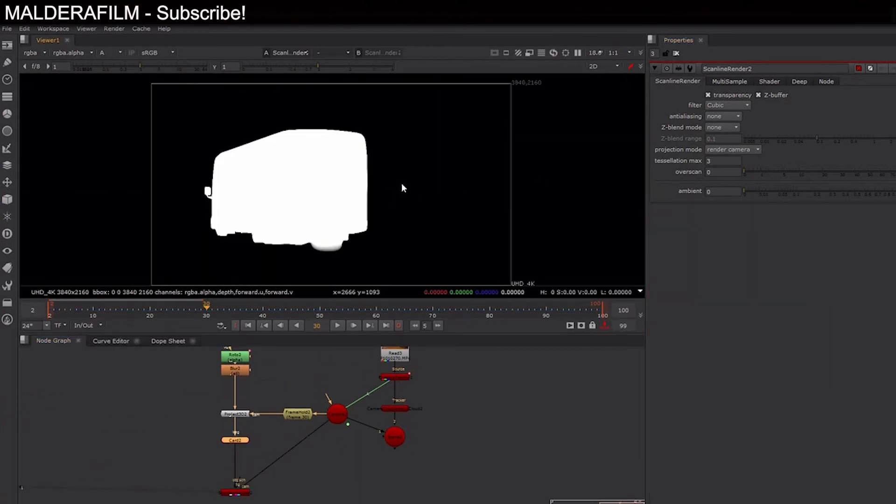
pyautogui.moveTo(209, 156)
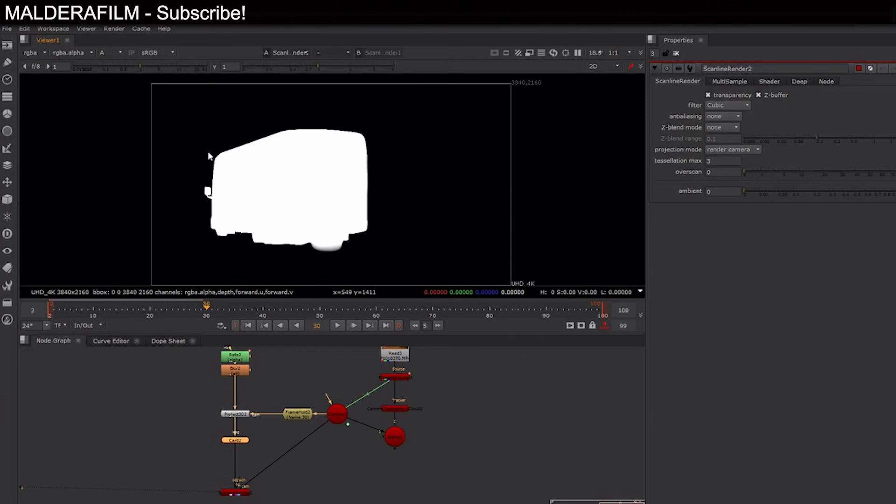
pyautogui.moveTo(353, 207)
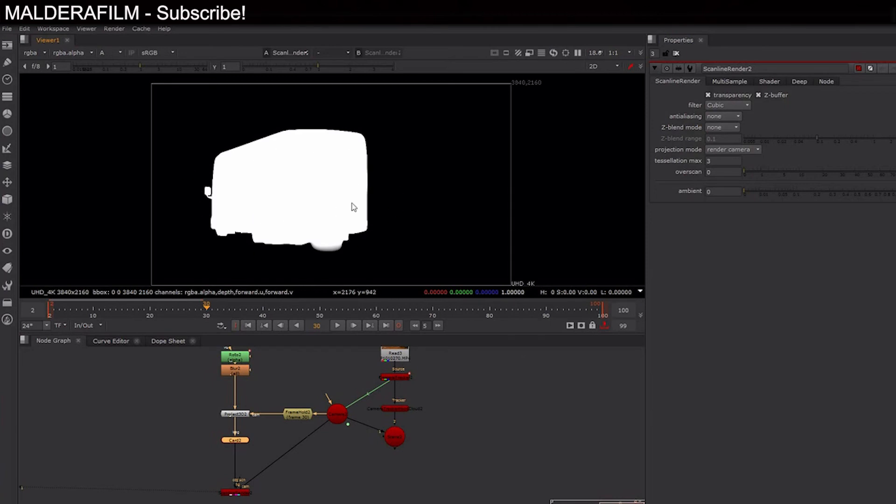
pyautogui.click(63, 308)
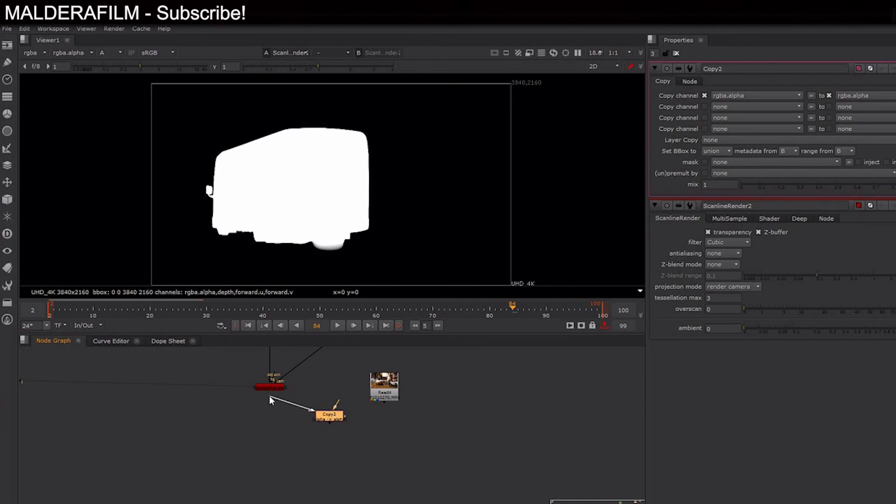
# - Copy the ScanlineRender alpha onto Read4 with a Copy node, then add and view Premult2
pyautogui.moveTo(329, 414); pyautogui.dragTo(372, 428)
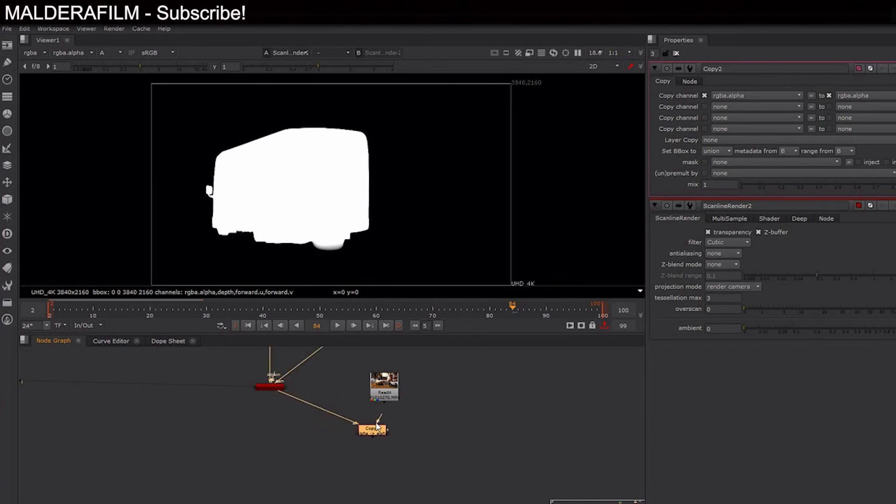
pyautogui.moveTo(370, 428); pyautogui.dragTo(384, 418)
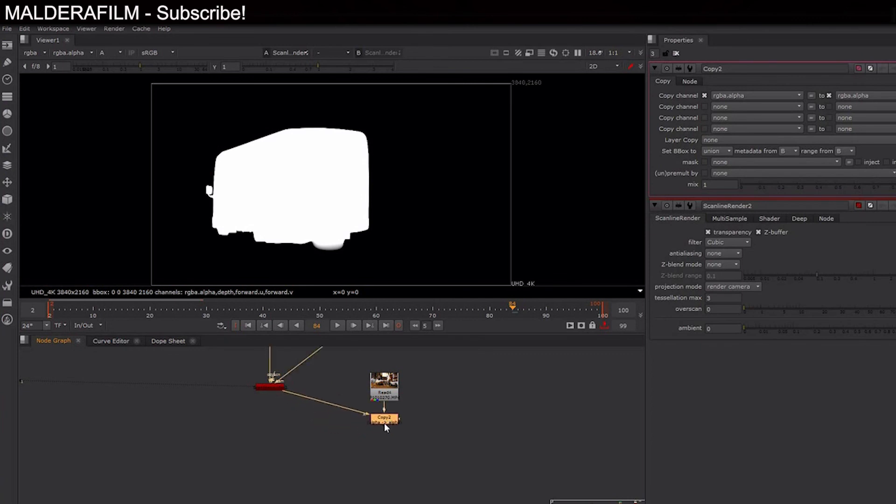
pyautogui.click(383, 419)
pyautogui.write('PREM')
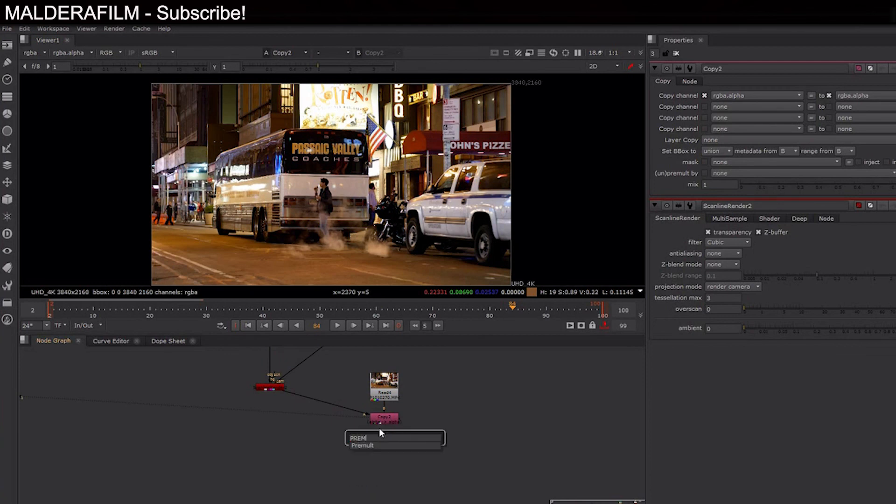
pyautogui.click(362, 445)
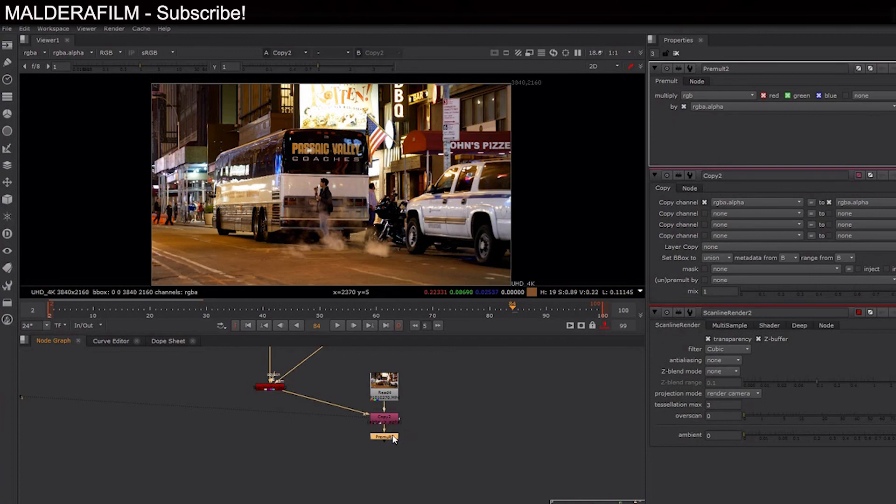
pyautogui.click(383, 436)
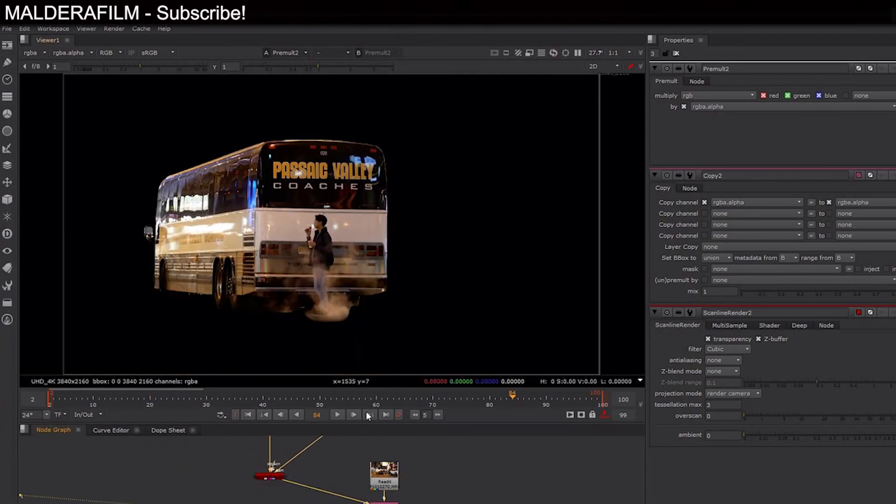
# - Play back Premult2 to review the bus cutout against black
pyautogui.click(336, 414)
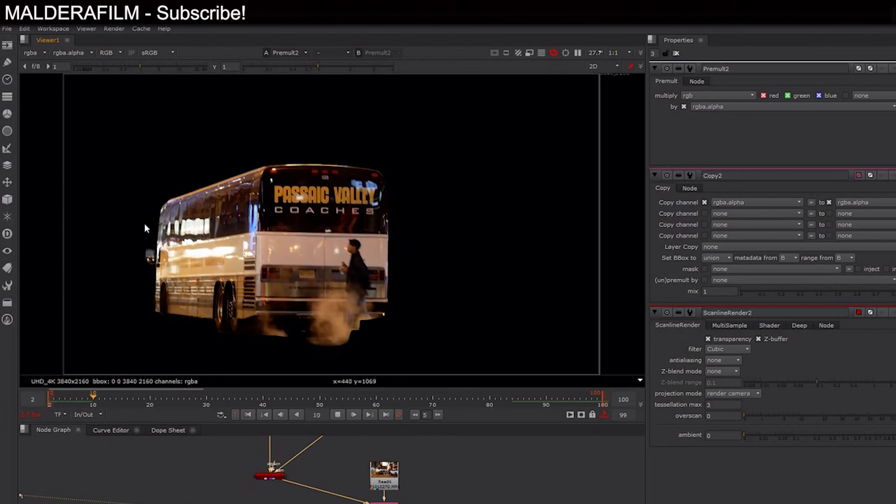
pyautogui.click(122, 398)
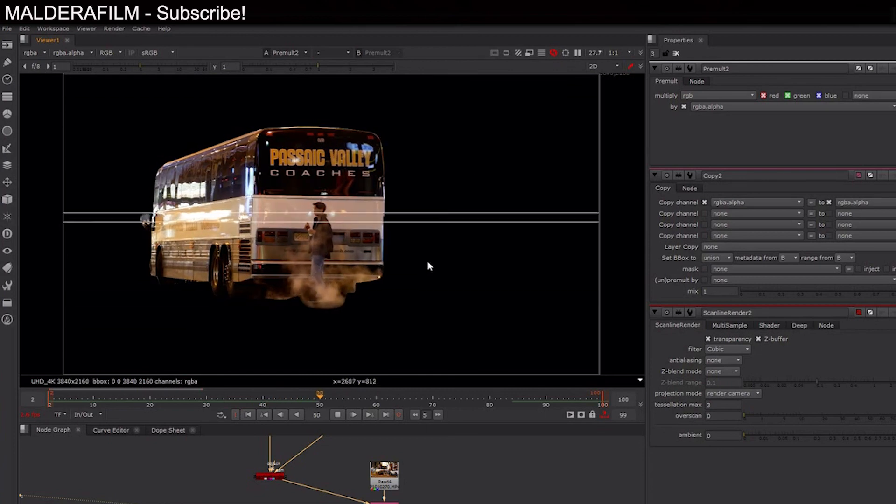
pyautogui.click(353, 397)
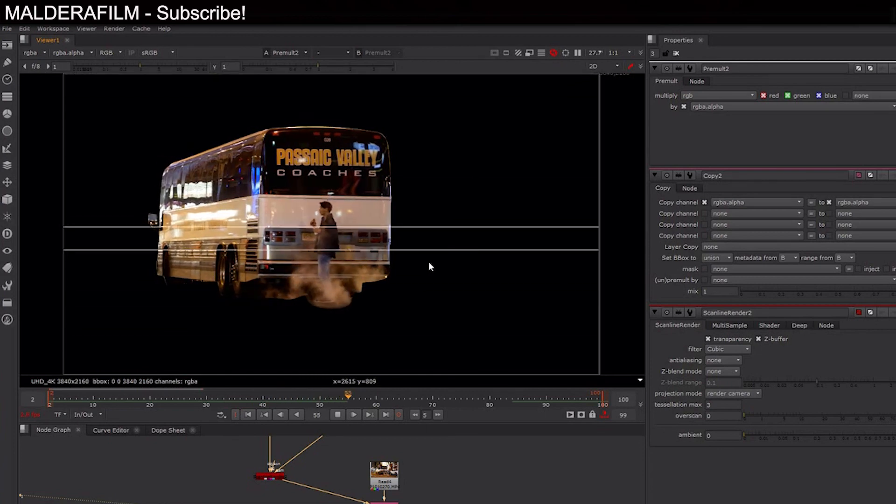